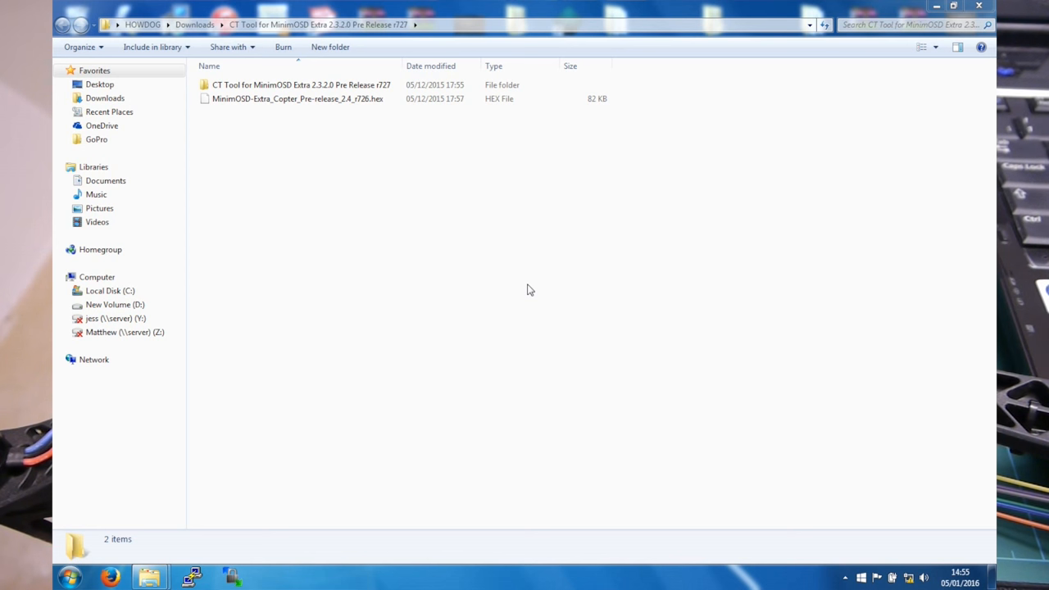
pyautogui.moveTo(453, 236)
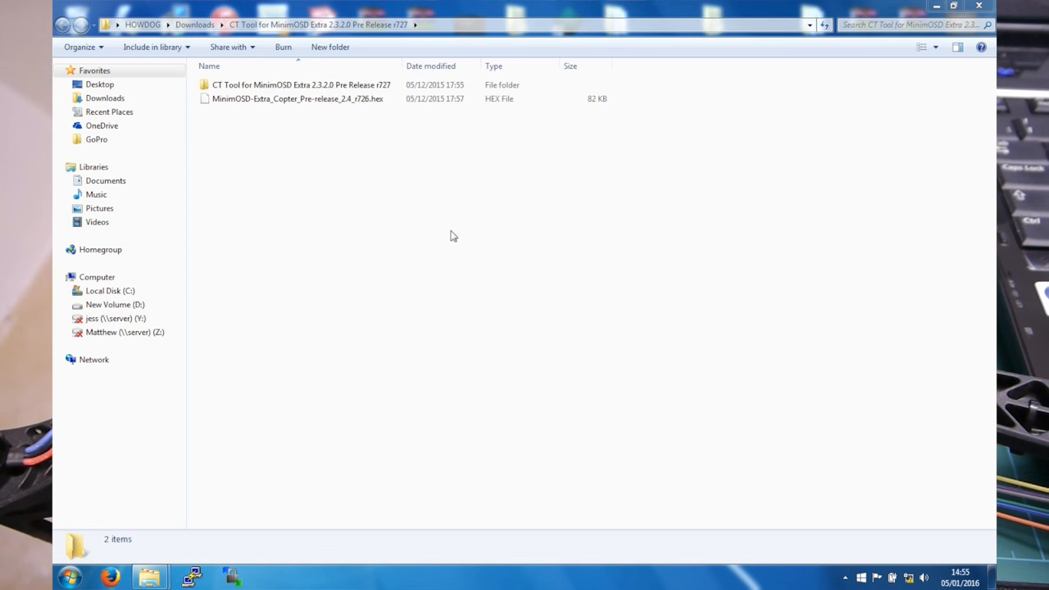
pyautogui.moveTo(346, 114)
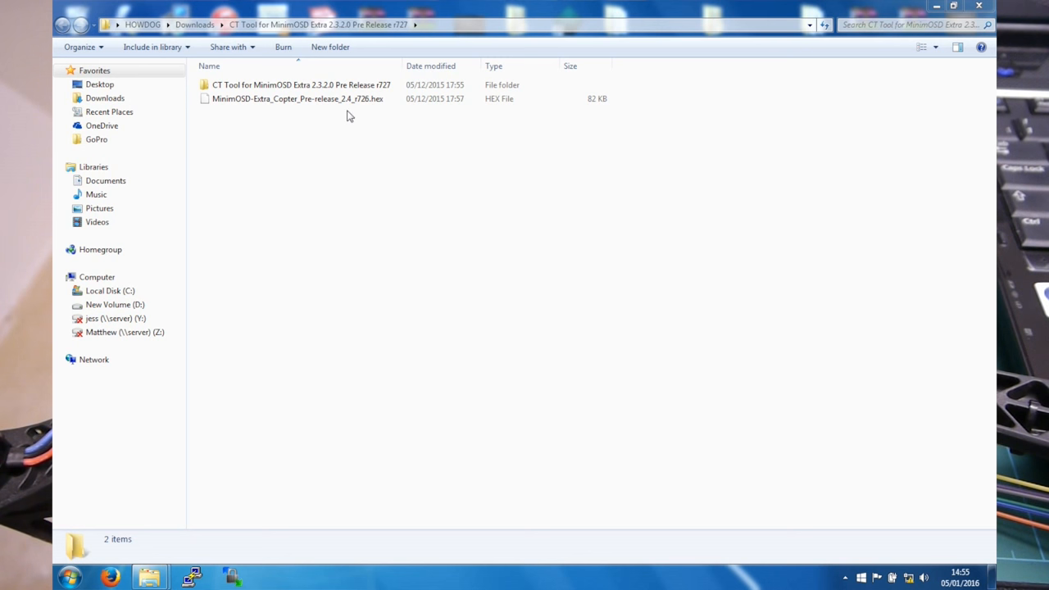
# Open the inner CT Tool for MinimOSD Extra folder and launch OSD_Config.
pyautogui.click(297, 99)
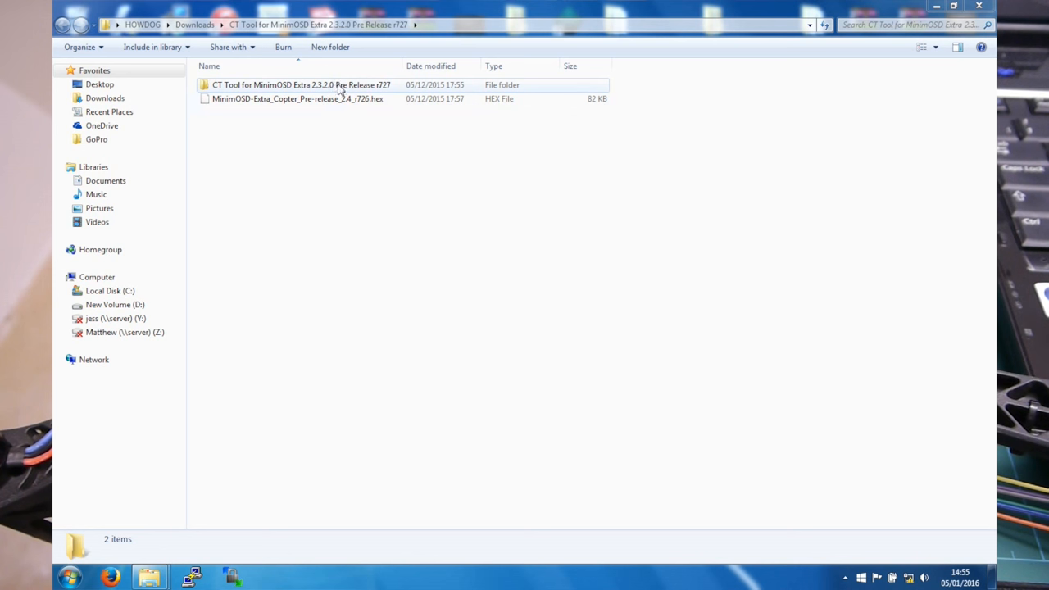
pyautogui.moveTo(310, 94)
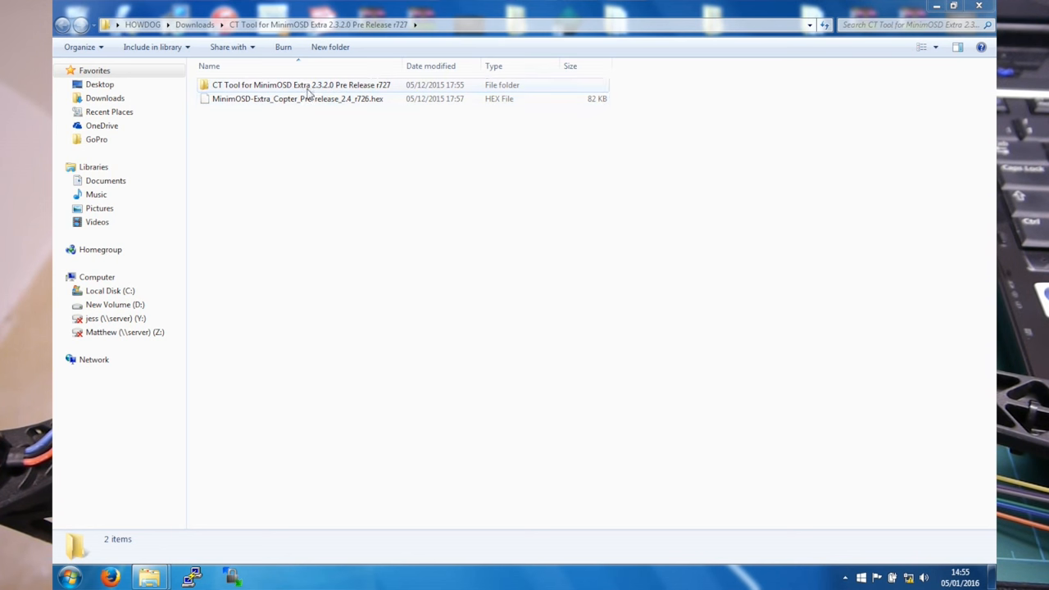
pyautogui.moveTo(310, 160)
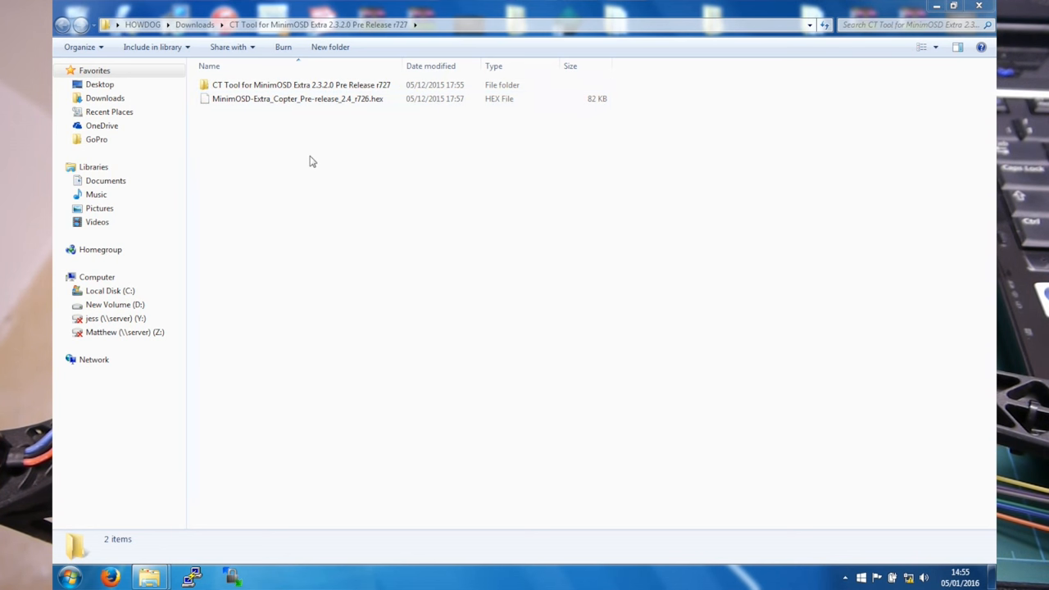
pyautogui.click(301, 85)
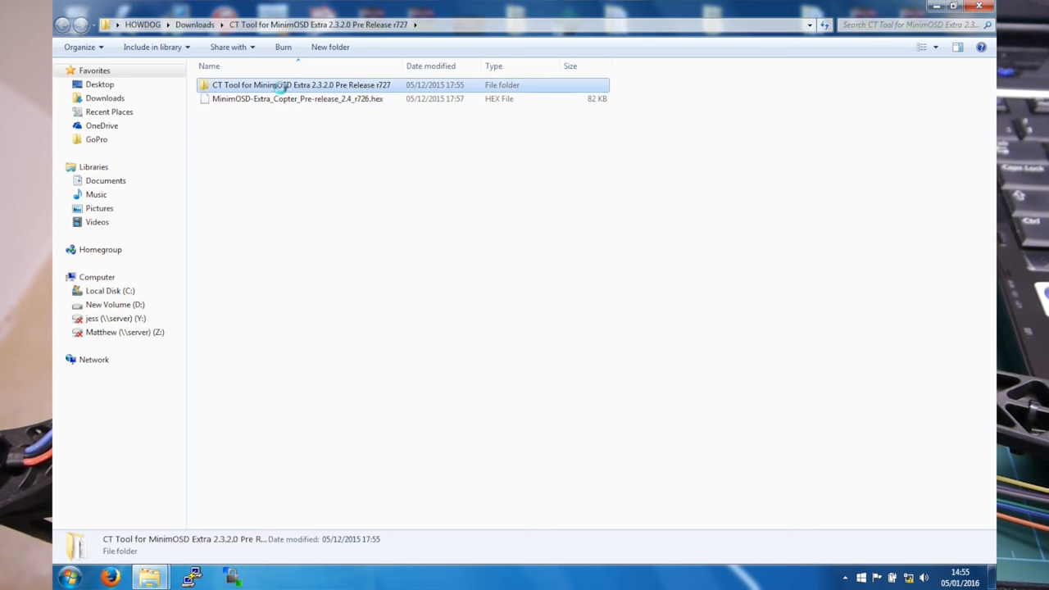
pyautogui.moveTo(708, 258)
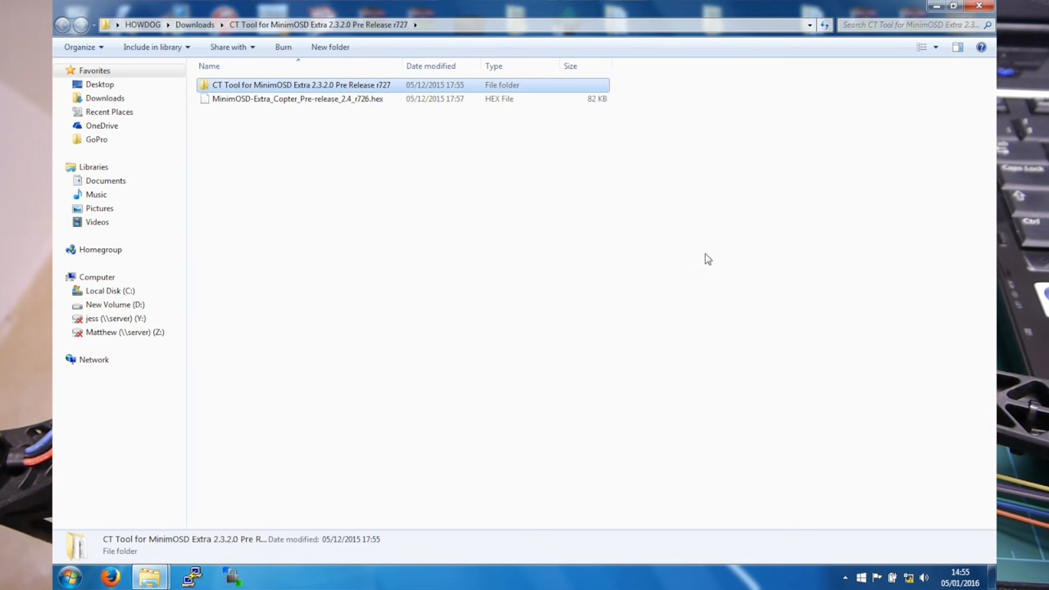
pyautogui.doubleClick(300, 84)
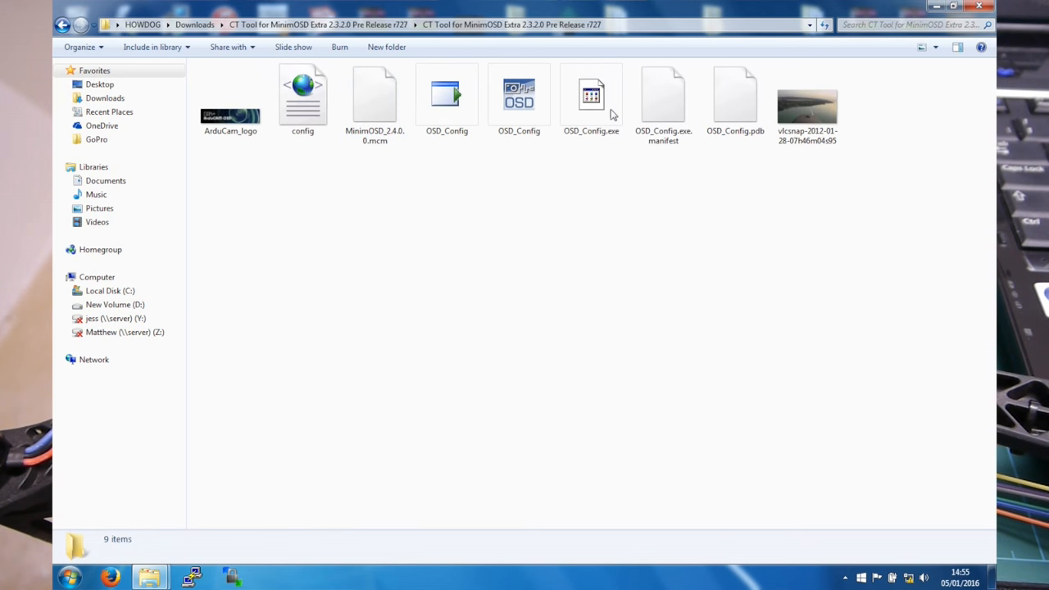
pyautogui.moveTo(518, 98)
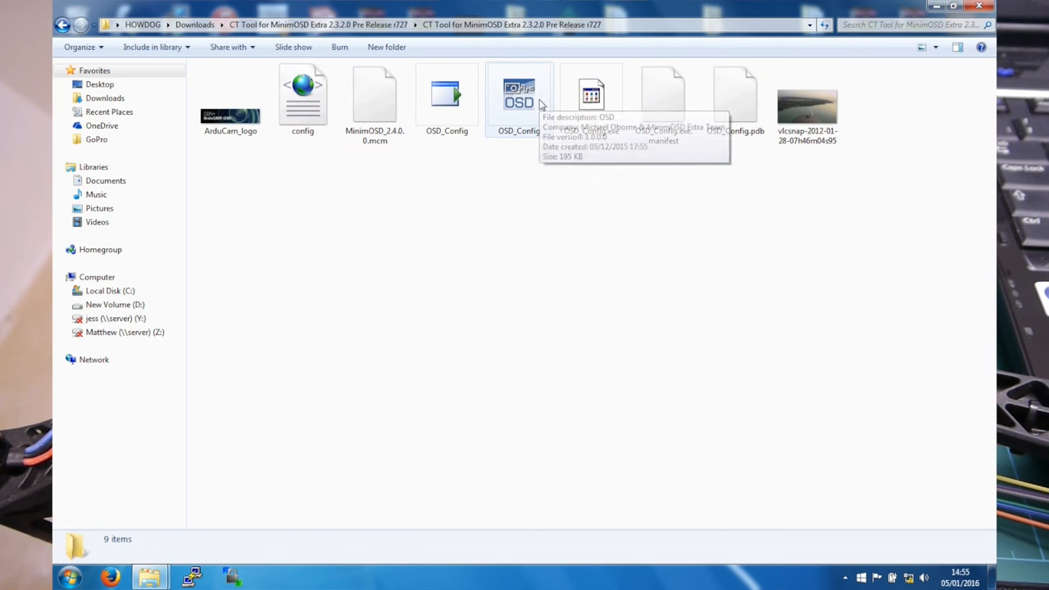
pyautogui.click(518, 98)
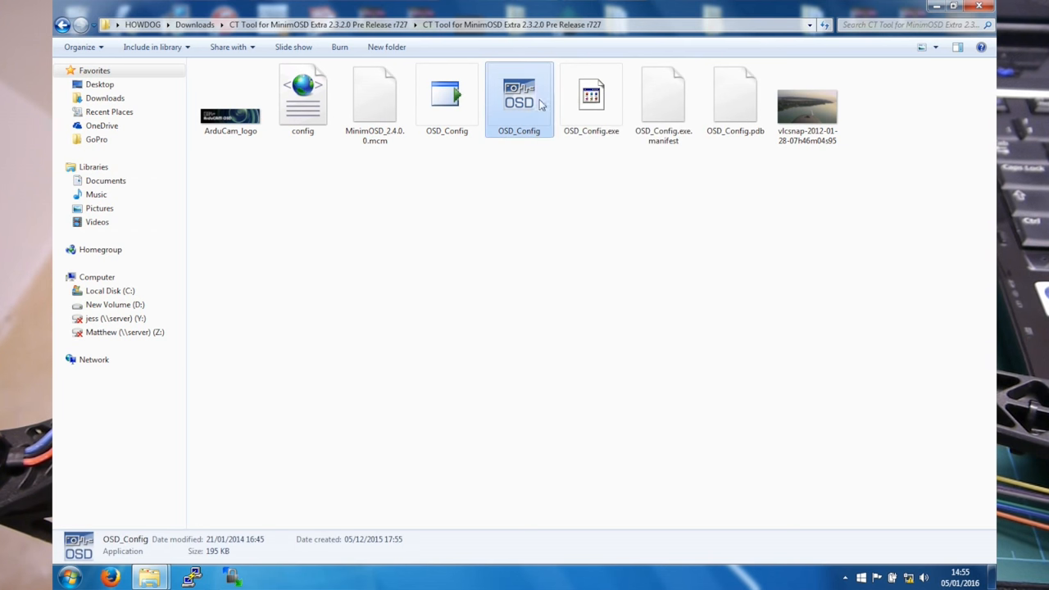
pyautogui.doubleClick(519, 98)
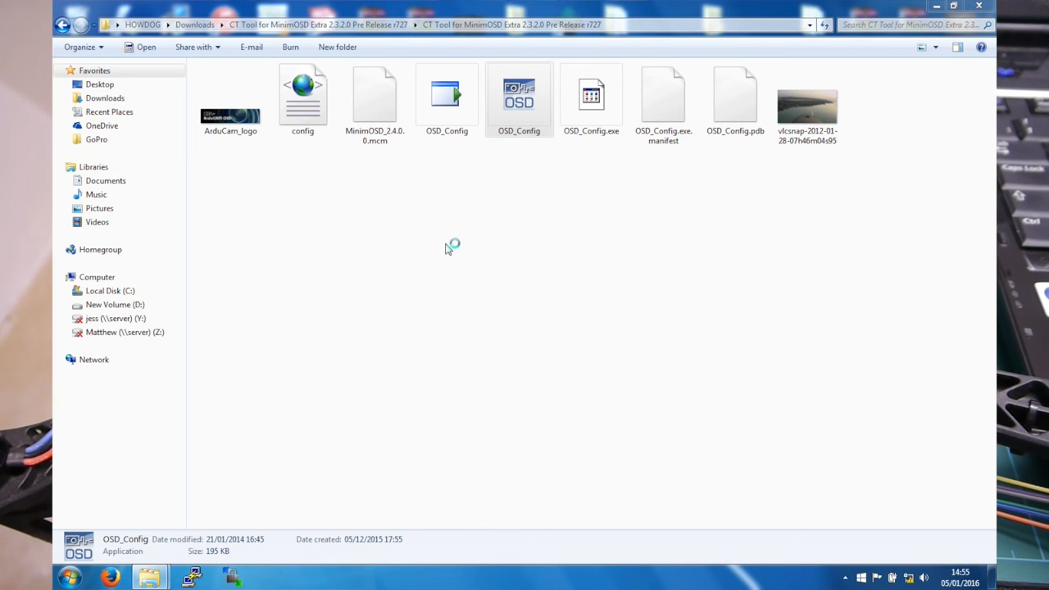
pyautogui.moveTo(365, 181)
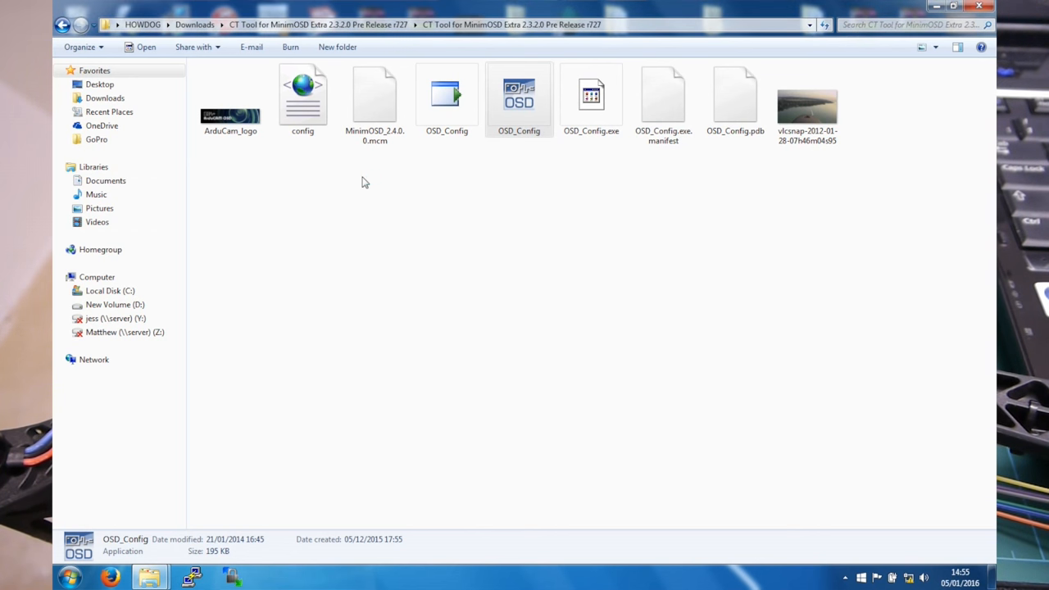
# Launch OSD_Config, preview the Panel 1 layout, then return to the Config settings.
pyautogui.doubleClick(518, 94)
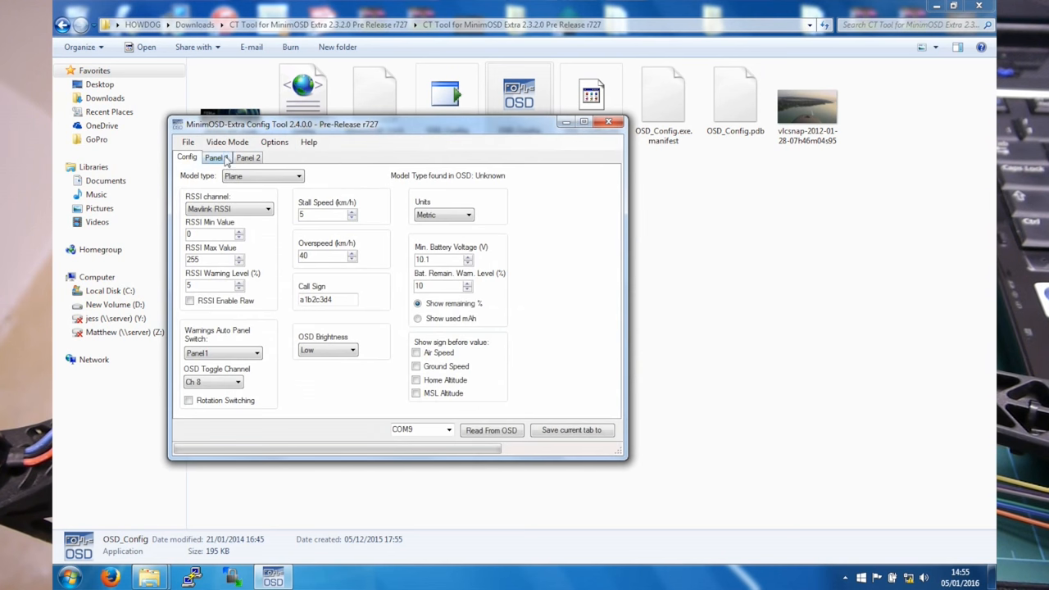
pyautogui.click(215, 157)
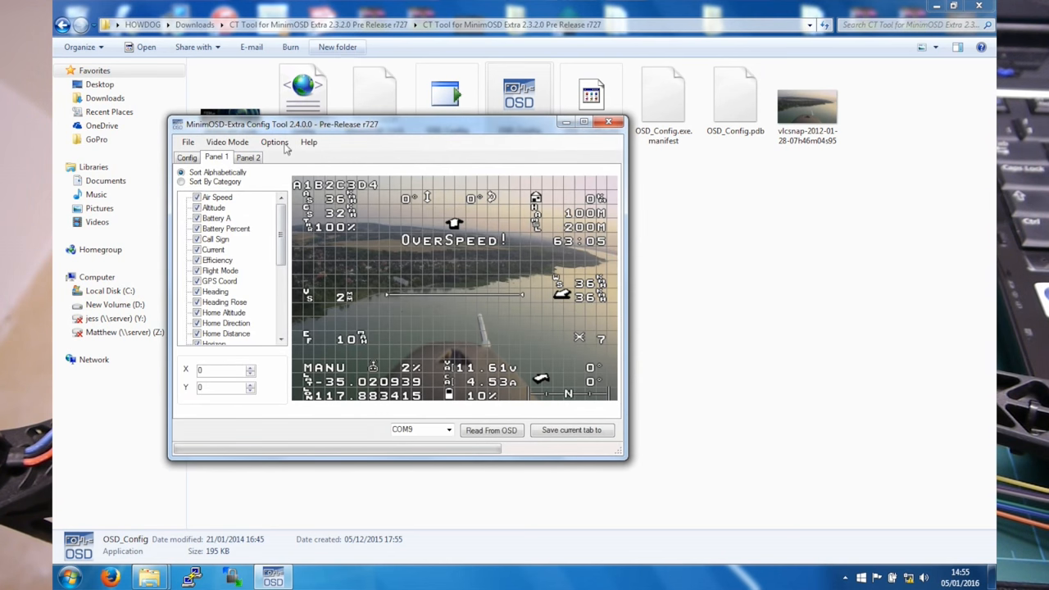
pyautogui.moveTo(412, 235)
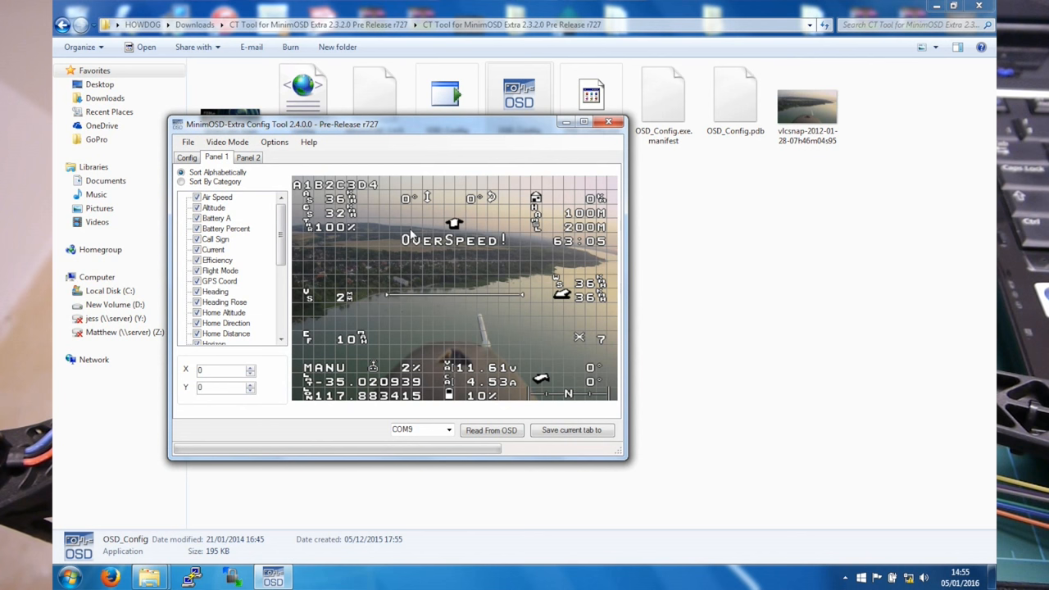
pyautogui.click(186, 157)
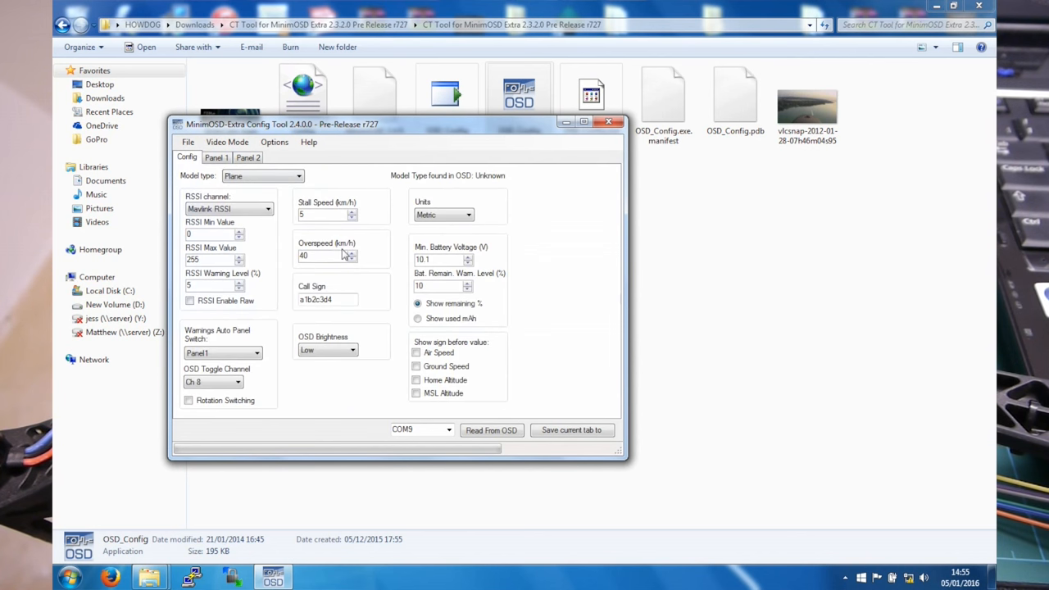
pyautogui.moveTo(242, 229)
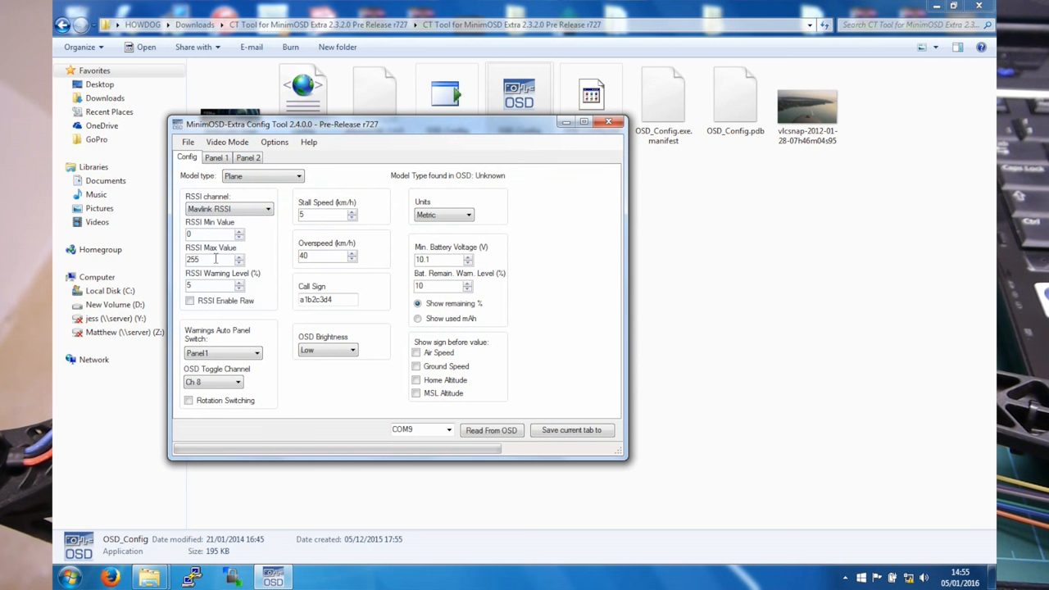
pyautogui.moveTo(227, 349)
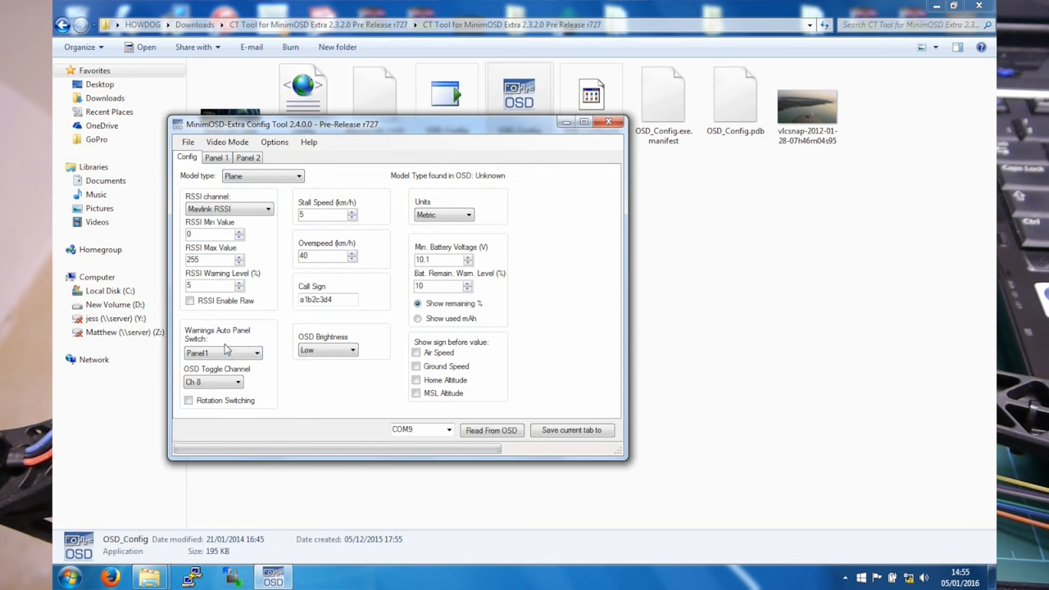
pyautogui.moveTo(226, 352)
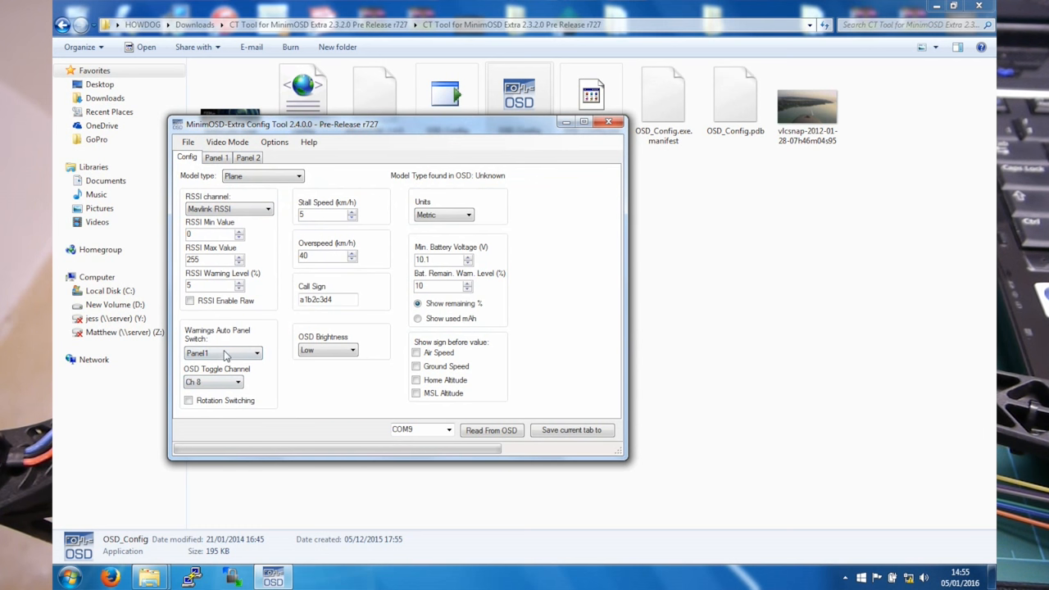
pyautogui.moveTo(221, 367)
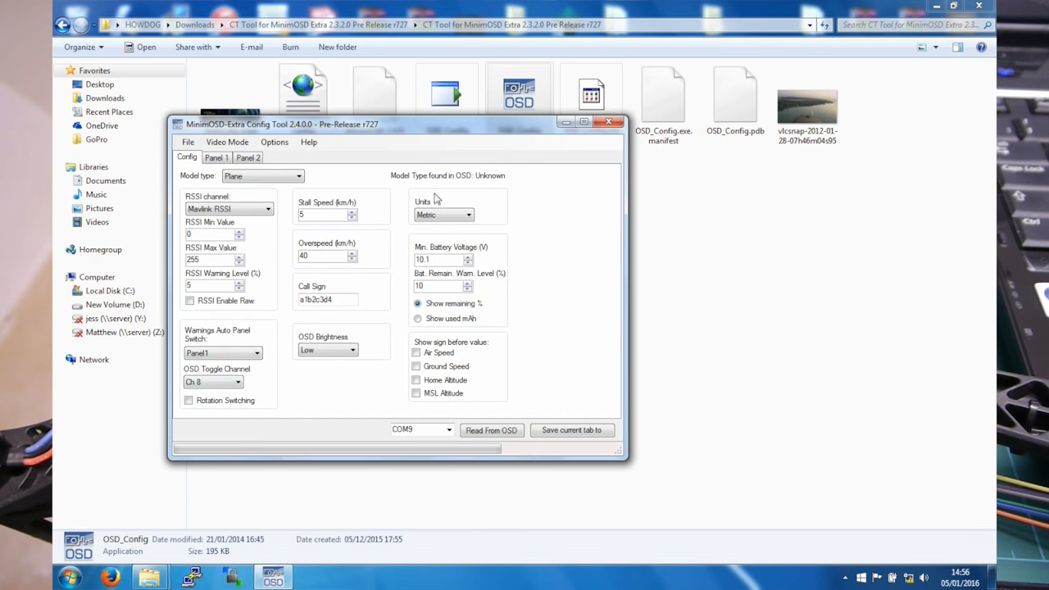
pyautogui.moveTo(437, 374)
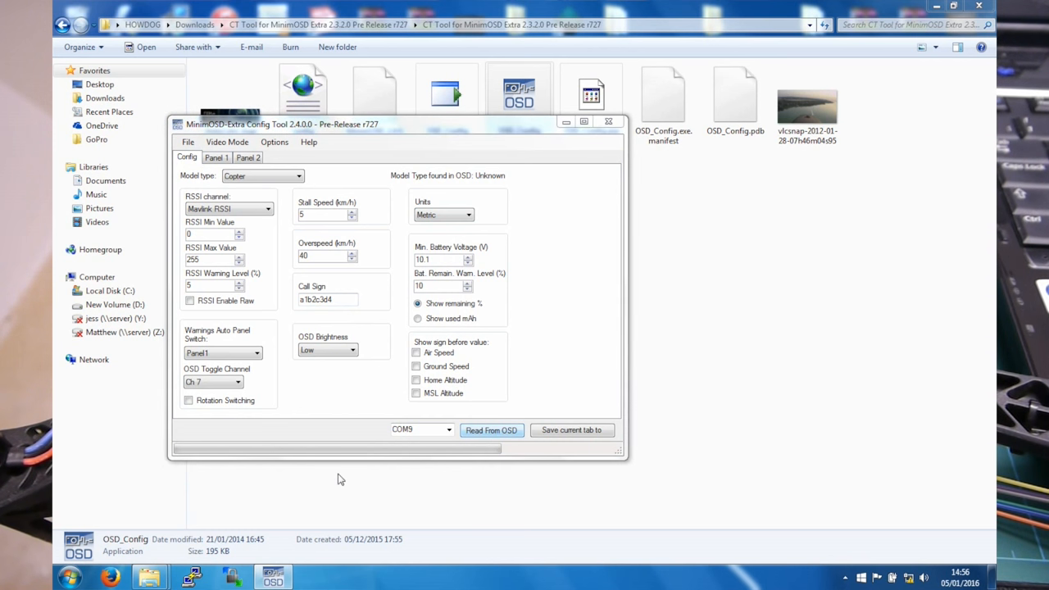
# Read the copter settings from the OSD, including 14.5 V minimum battery, then return to Config.
pyautogui.click(490, 429)
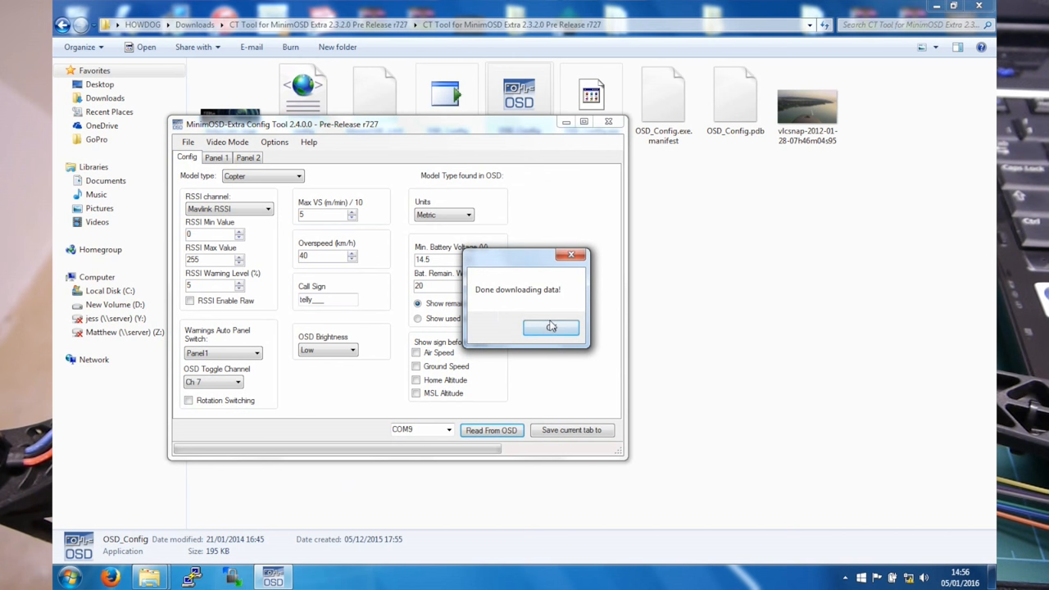
pyautogui.click(550, 327)
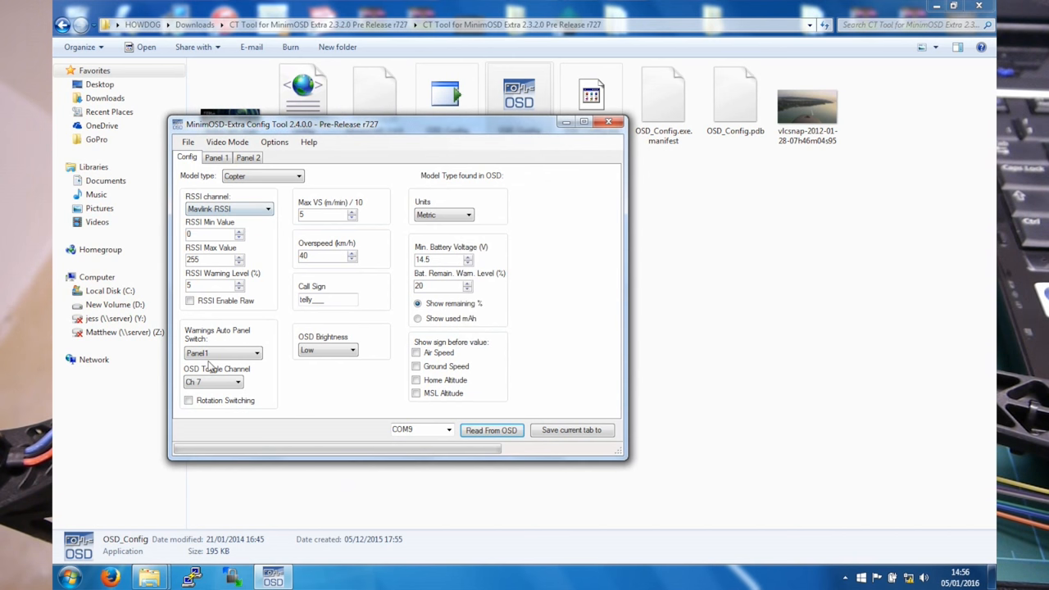
pyautogui.moveTo(238, 325)
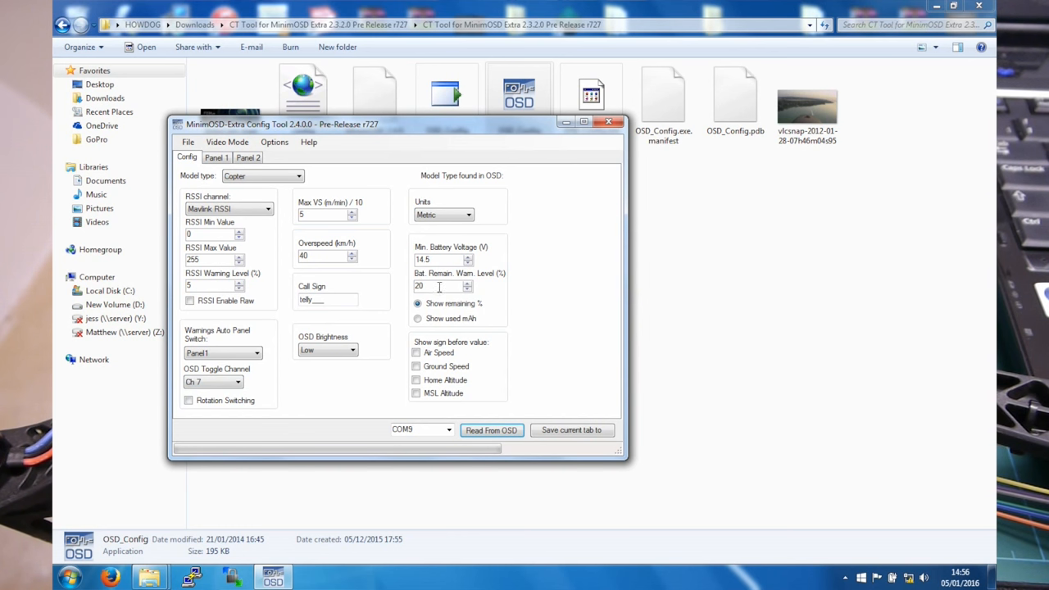
pyautogui.moveTo(321, 231)
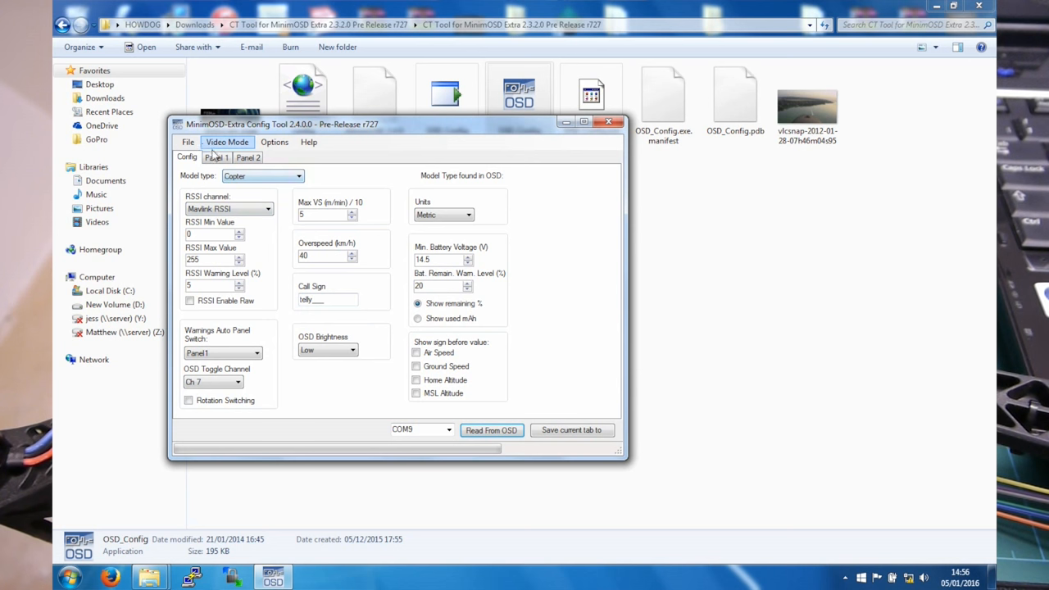
pyautogui.click(216, 156)
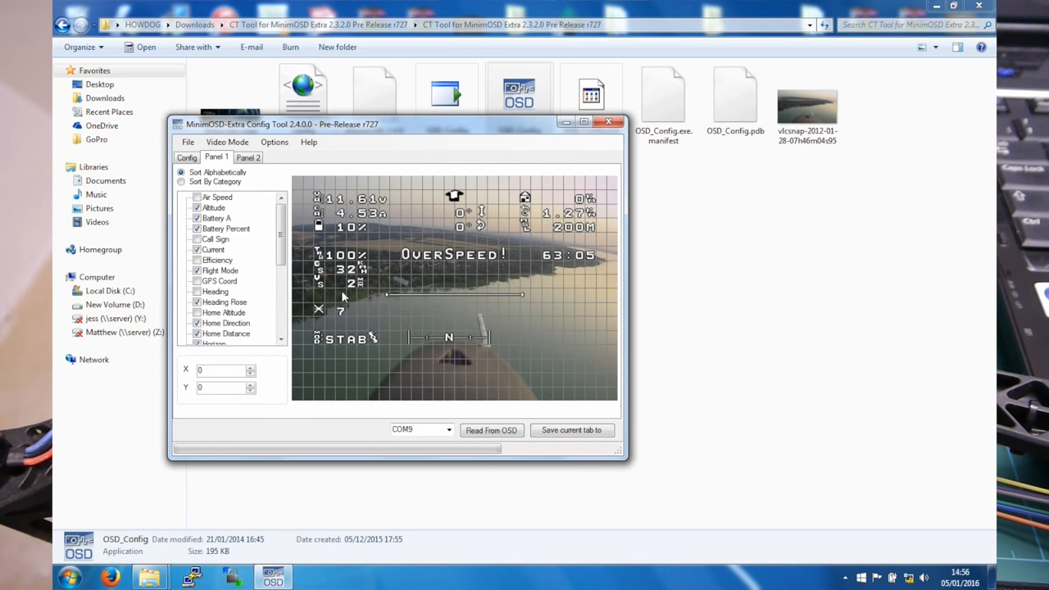
pyautogui.click(248, 158)
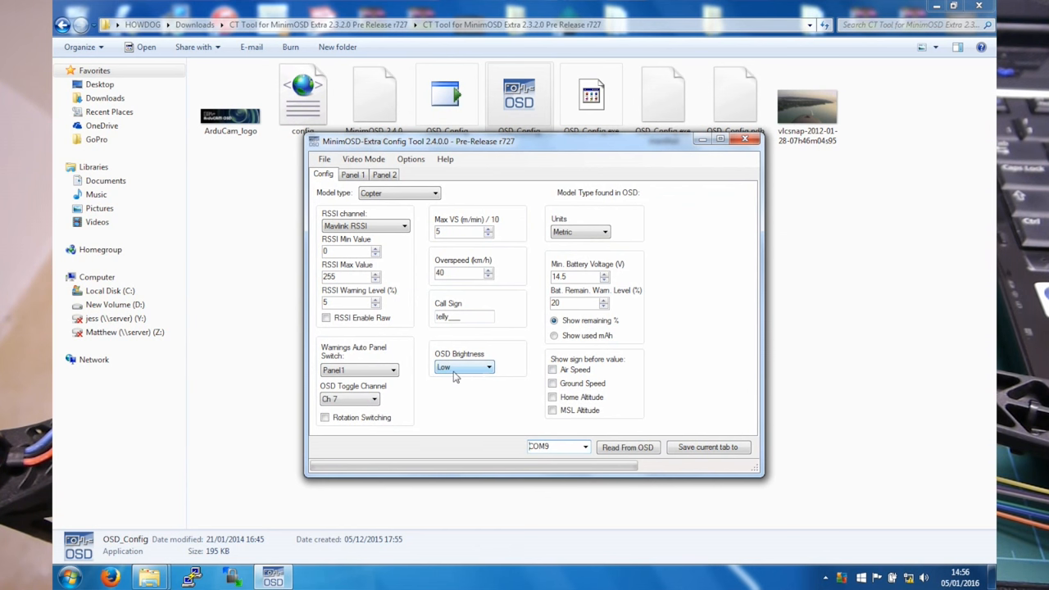
pyautogui.moveTo(524, 425)
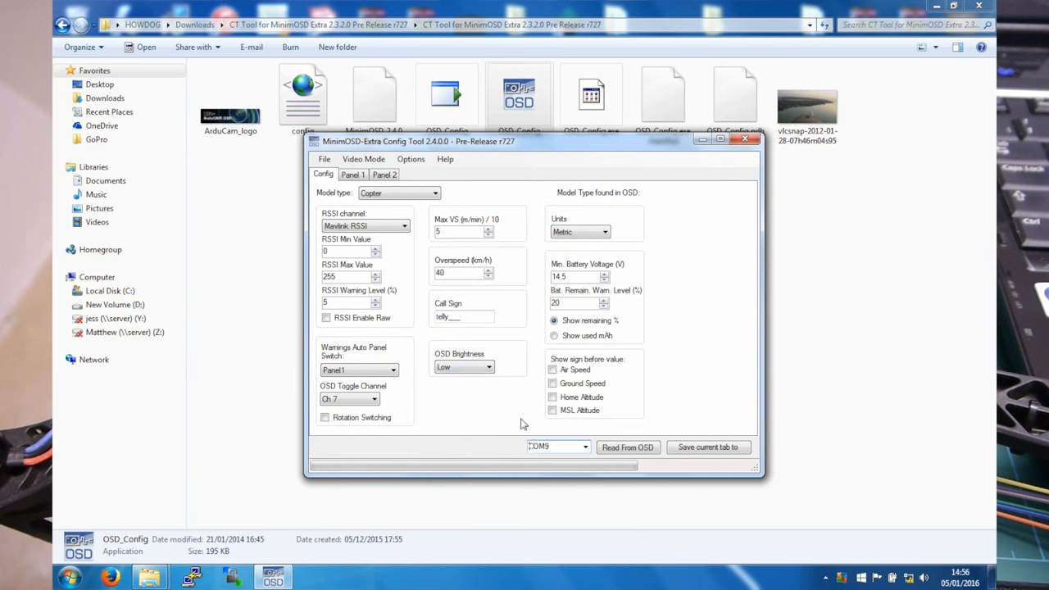
pyautogui.moveTo(389, 183)
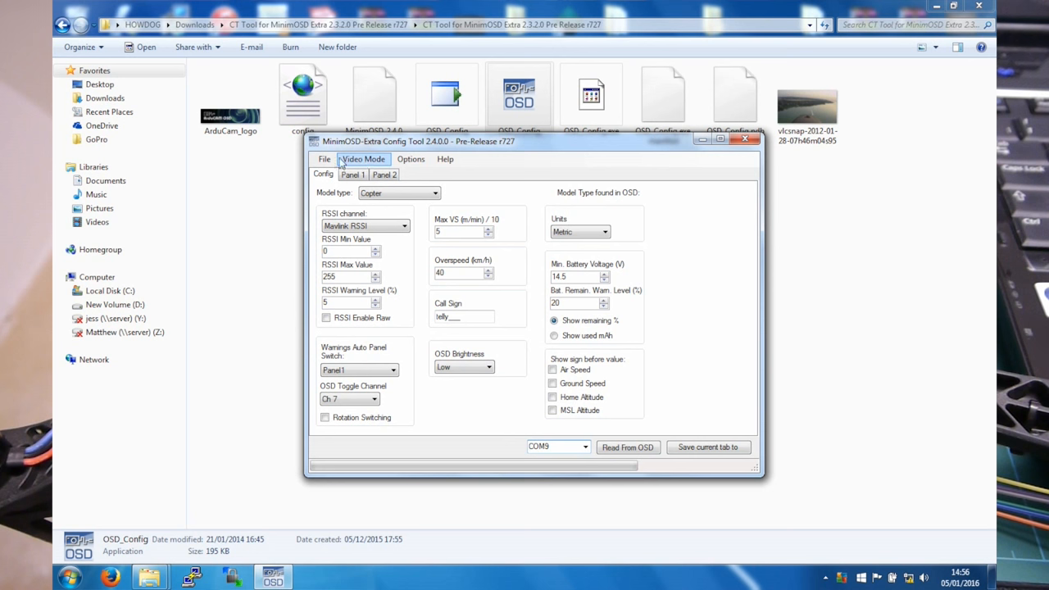
# Flash the MinimOSD-Extra_Copter_Pre-release_2.4_r726.hex firmware onto the OSD.
pyautogui.click(410, 159)
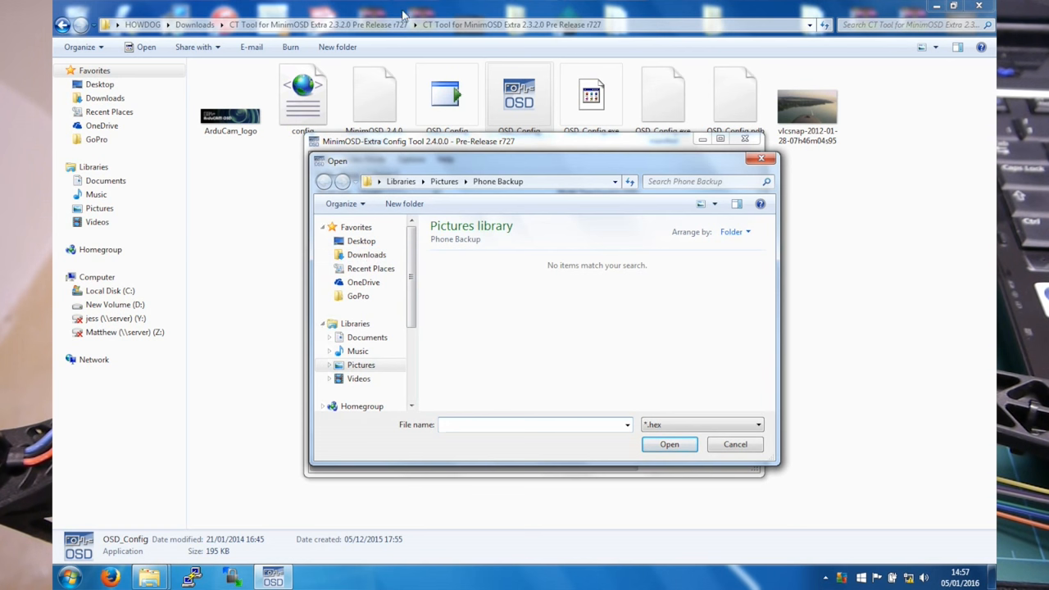
pyautogui.click(734, 444)
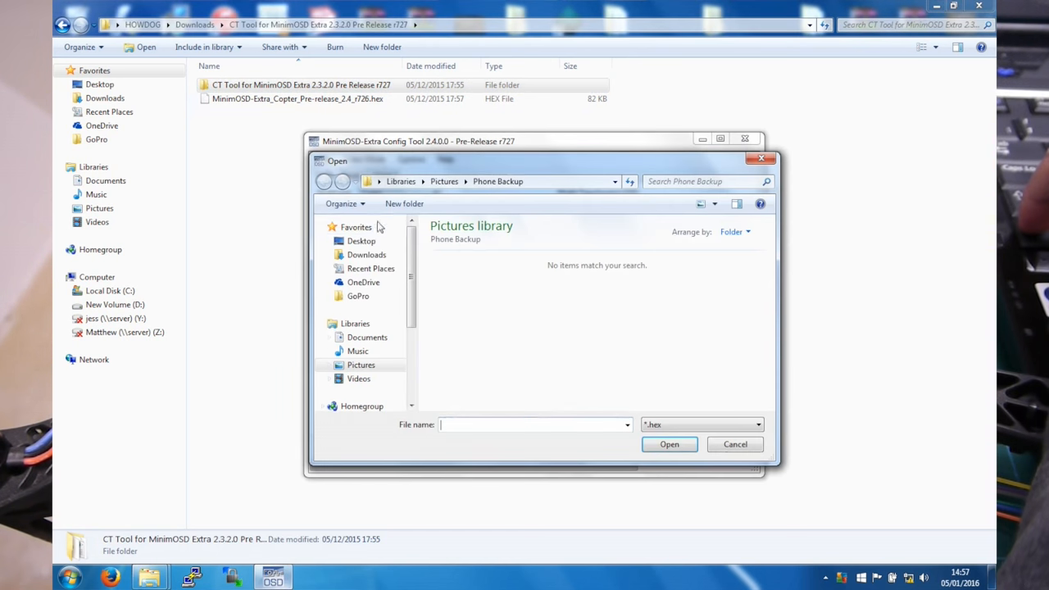
pyautogui.click(491, 181)
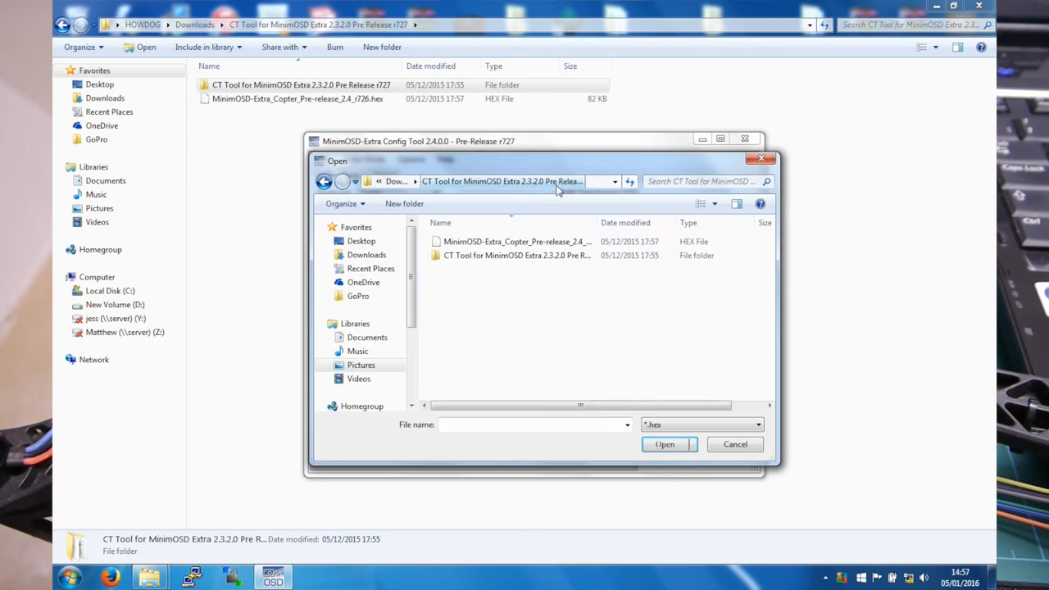
pyautogui.click(516, 241)
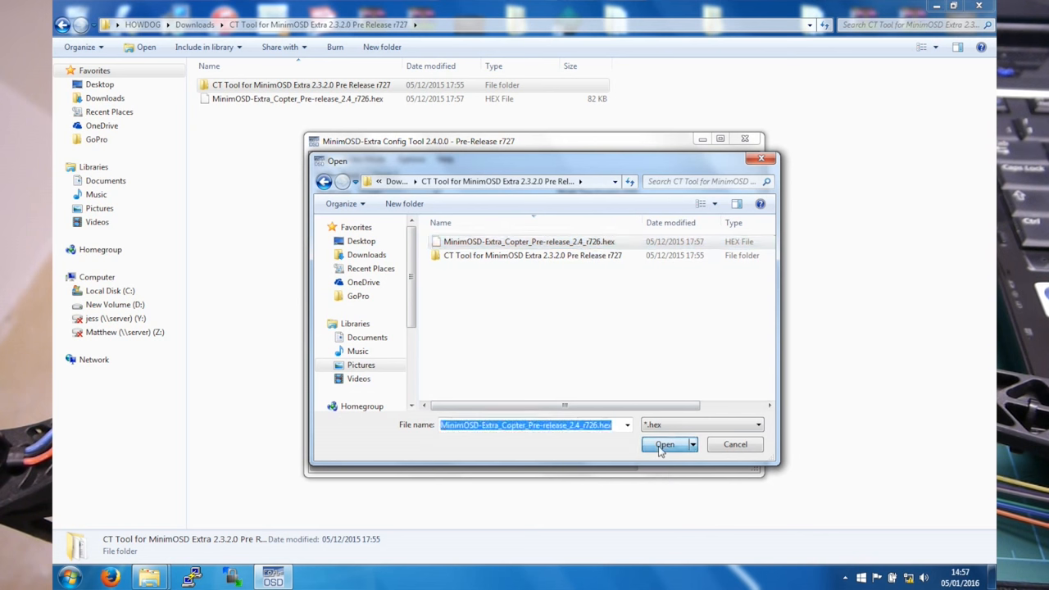
pyautogui.click(664, 444)
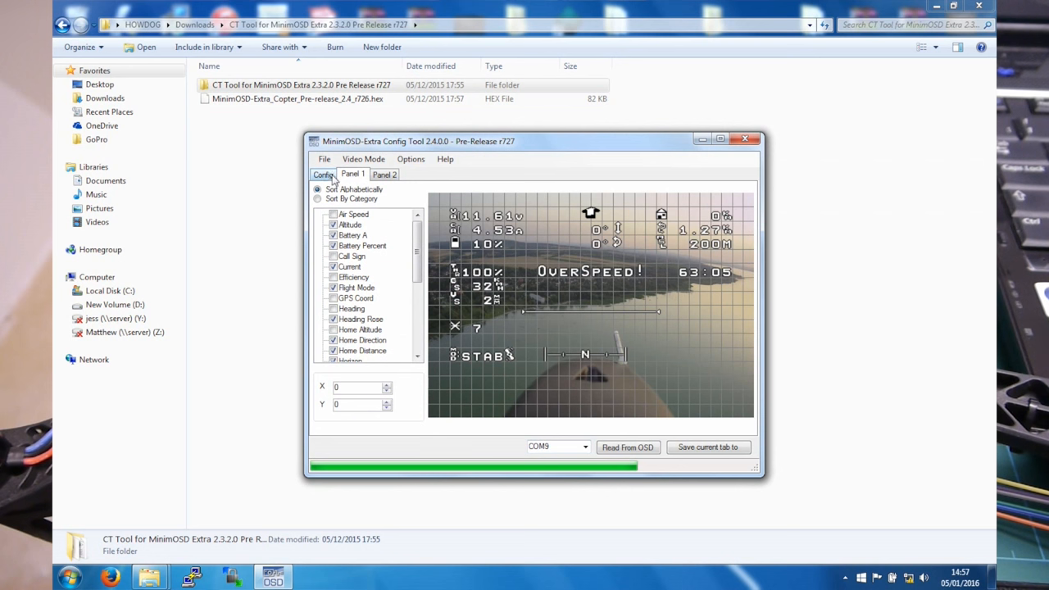
# Pick MinimOSD_2.4.0.0.mcm from the CT Tool folder as the charset update file.
pyautogui.click(410, 159)
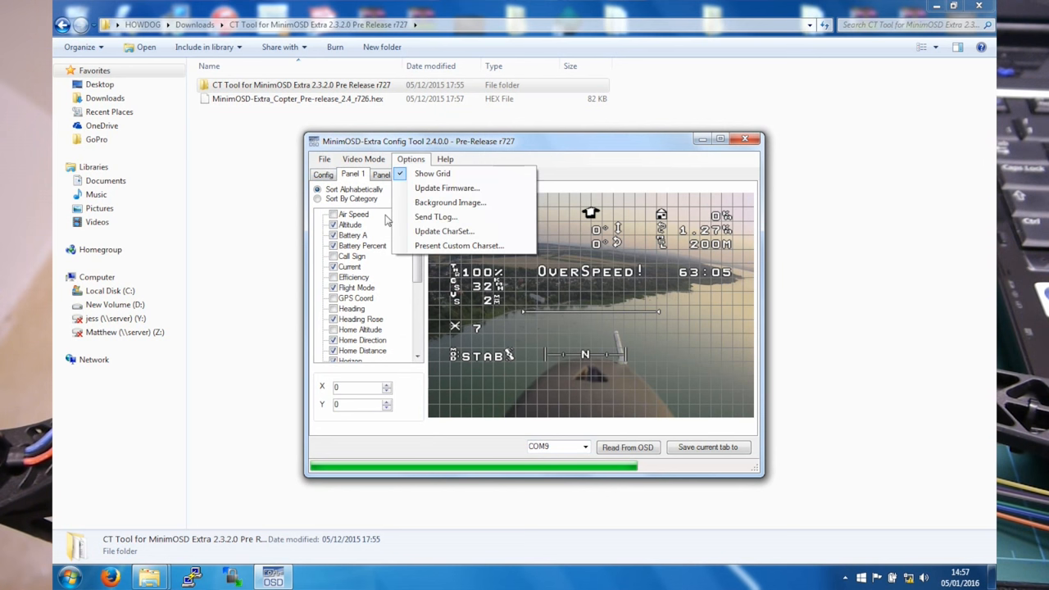
pyautogui.moveTo(444, 231)
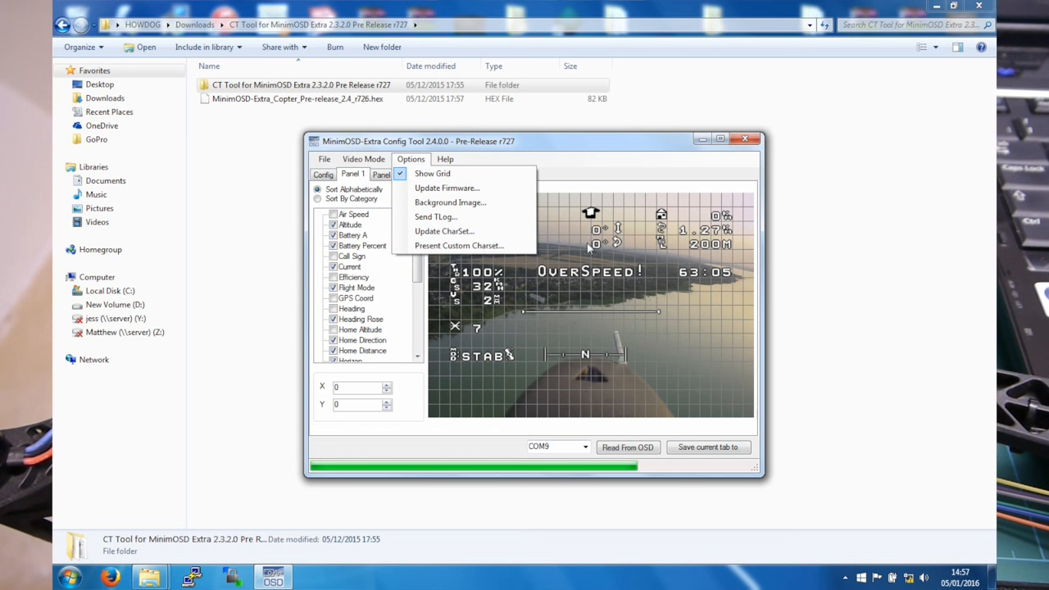
pyautogui.click(532, 292)
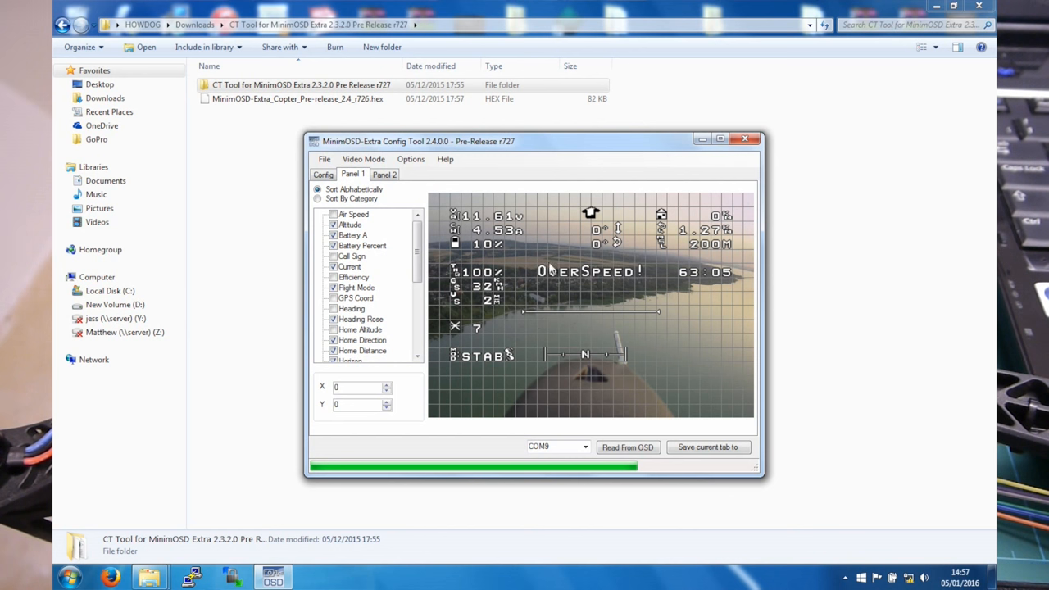
pyautogui.click(411, 159)
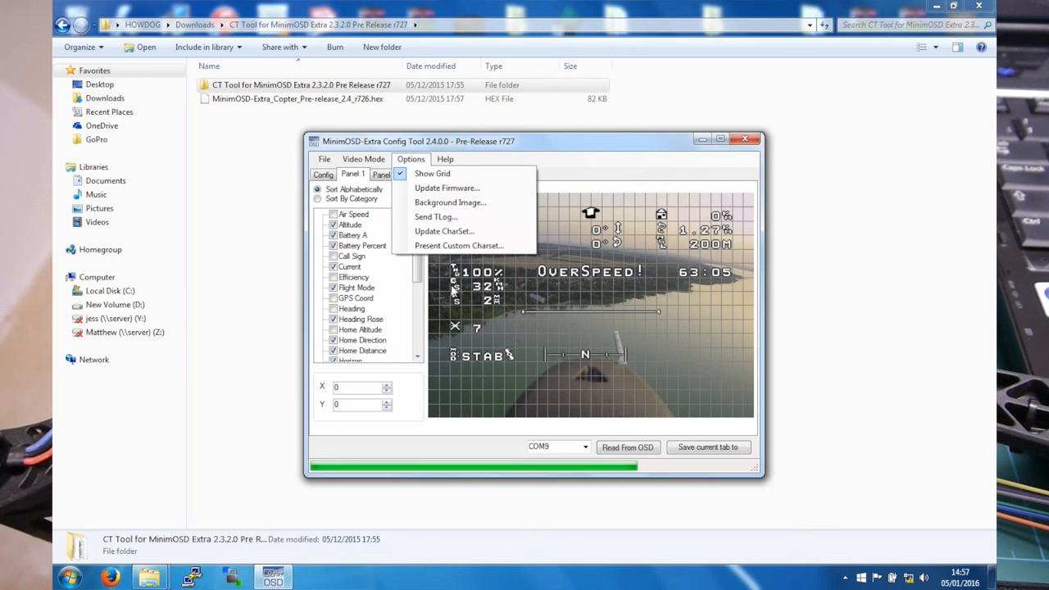
pyautogui.click(444, 231)
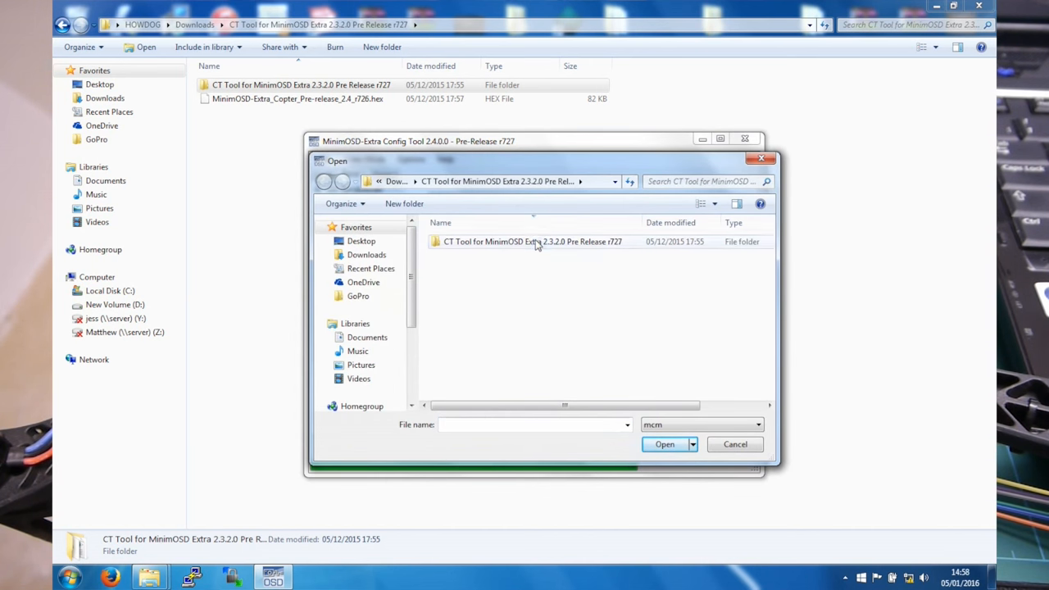
pyautogui.doubleClick(531, 241)
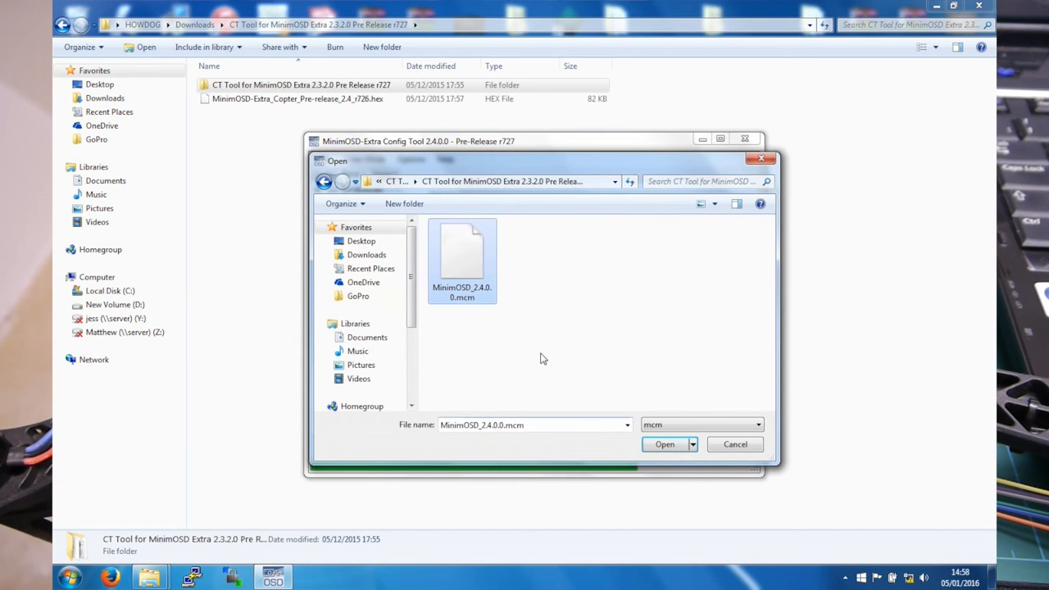
pyautogui.moveTo(575, 342)
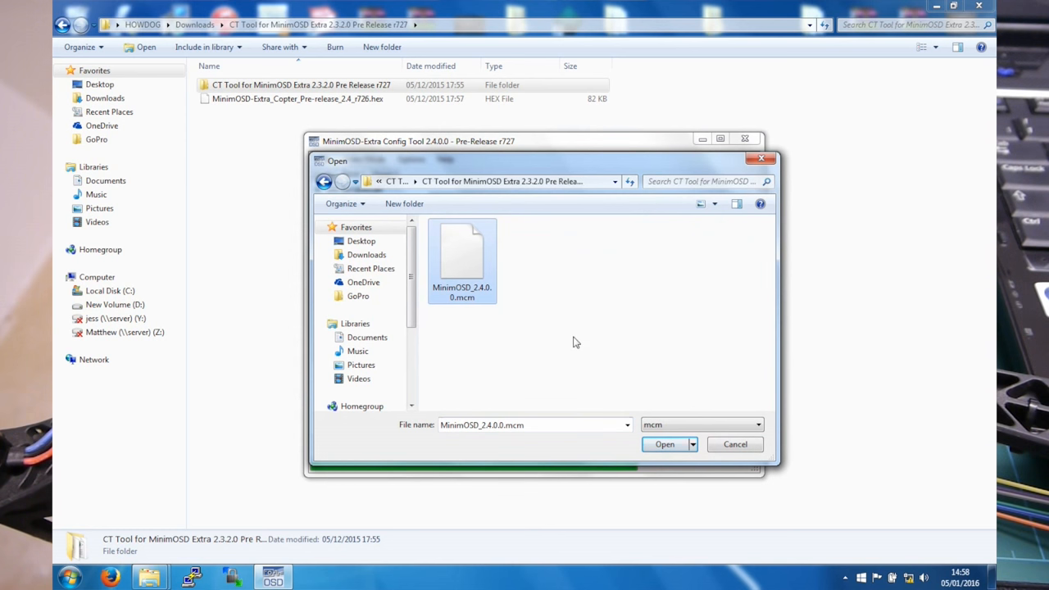
pyautogui.moveTo(535, 501)
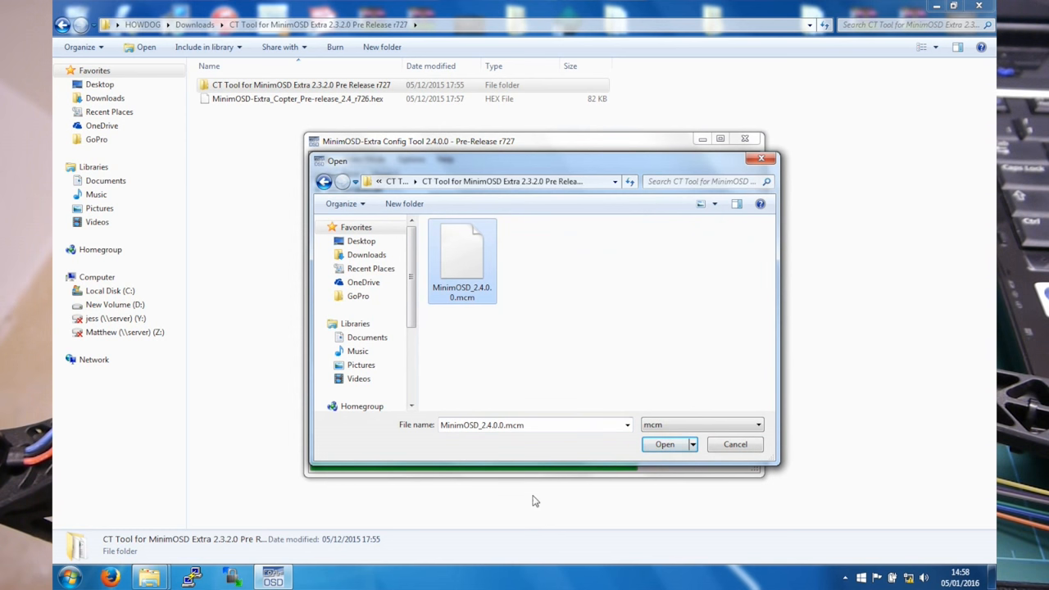
pyautogui.click(665, 443)
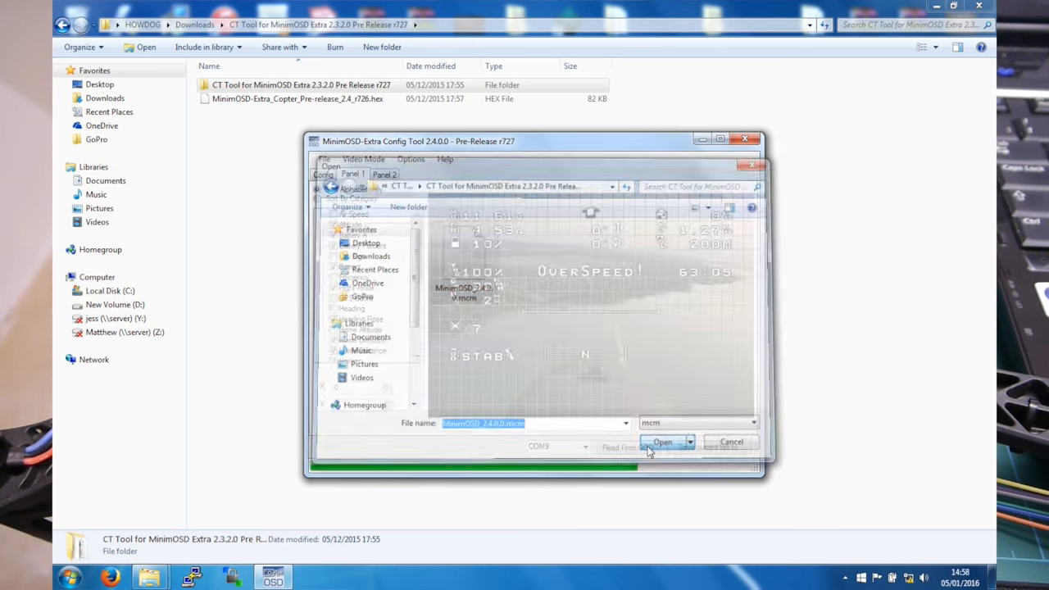
# Finish the charset upload, then enable Air Speed on Panel 1 at X 8, Y 0.
pyautogui.click(661, 442)
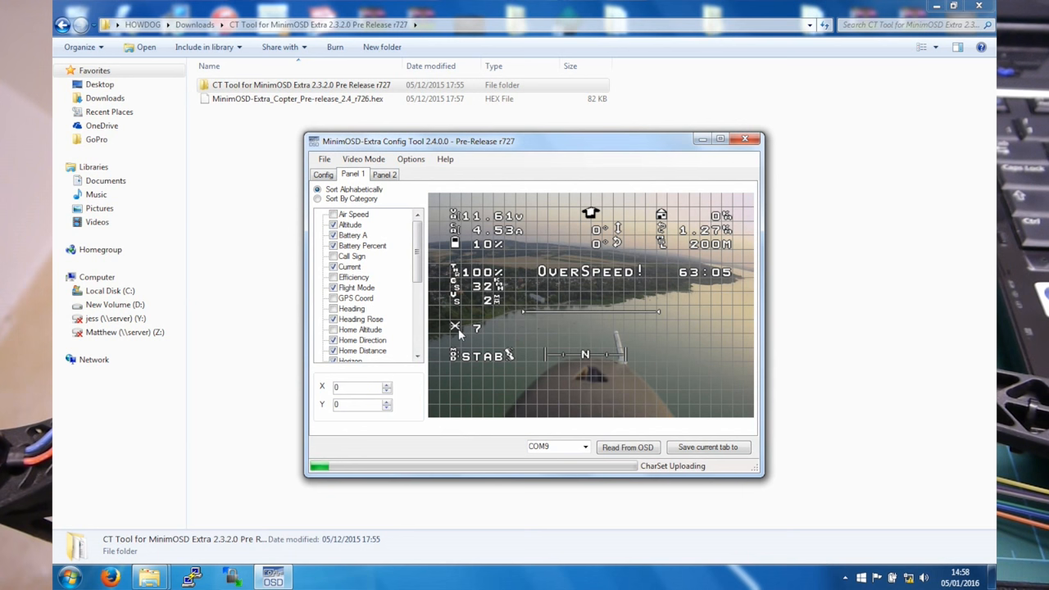
pyautogui.moveTo(493, 392)
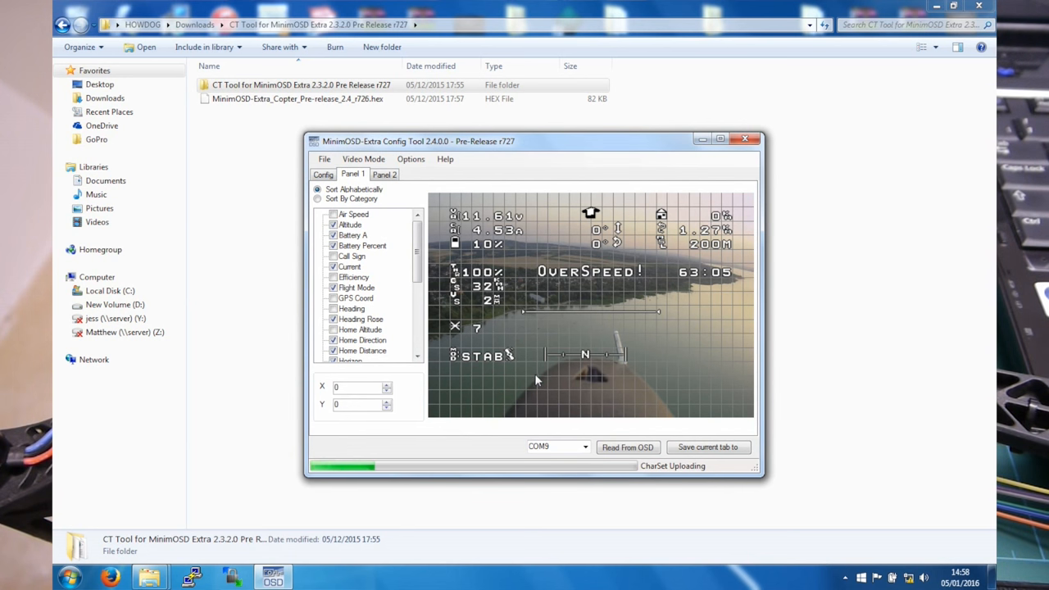
pyautogui.moveTo(518, 254)
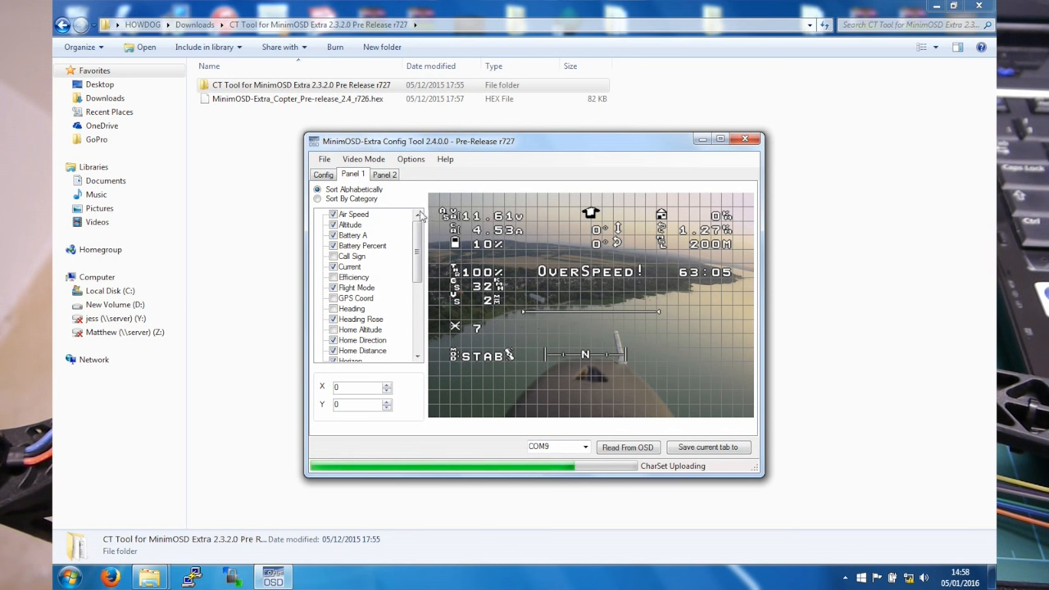
pyautogui.click(386, 383)
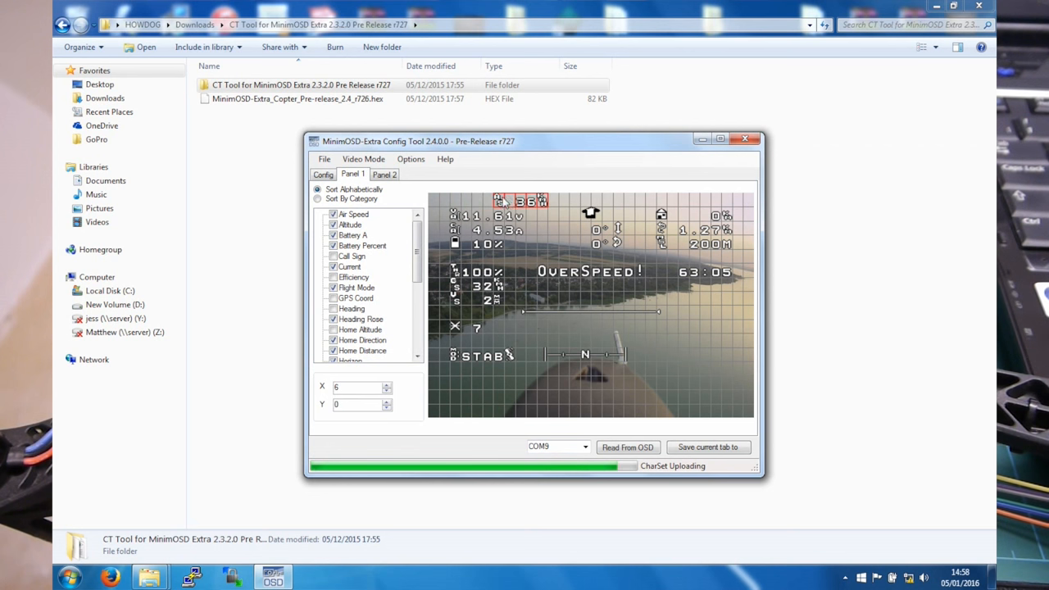
pyautogui.click(353, 214)
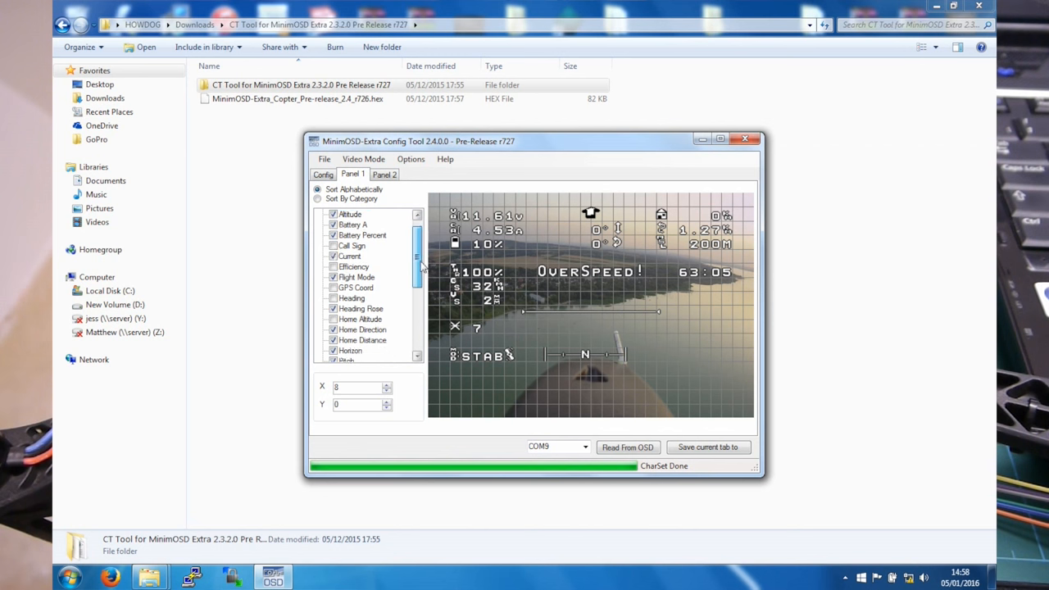
# Save the Panel 1 tab to the OSD and get the 'Done writing Panel 1 data!' message.
pyautogui.scroll(3)
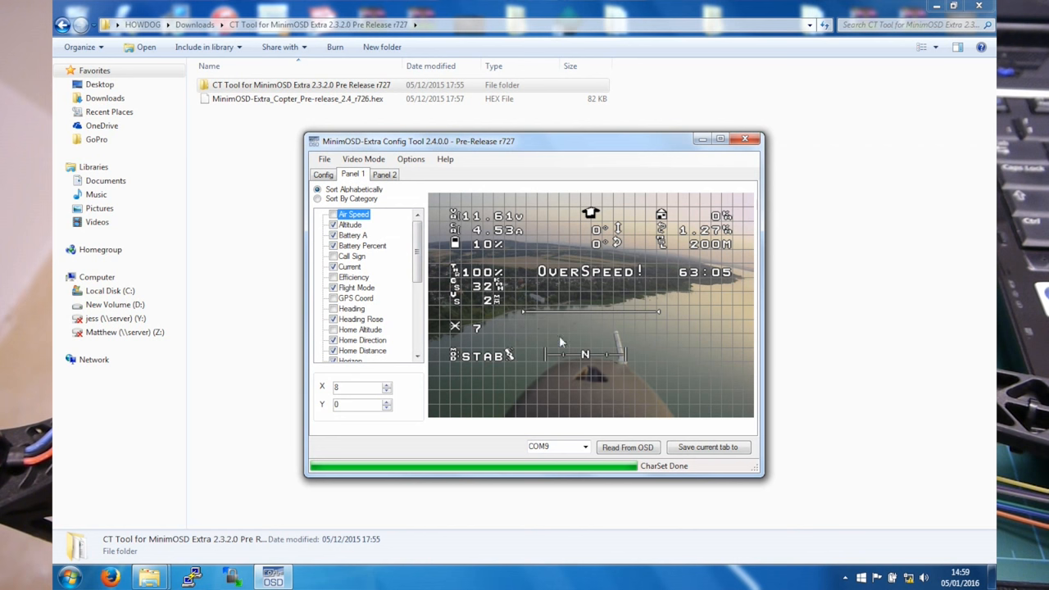
pyautogui.scroll(-3)
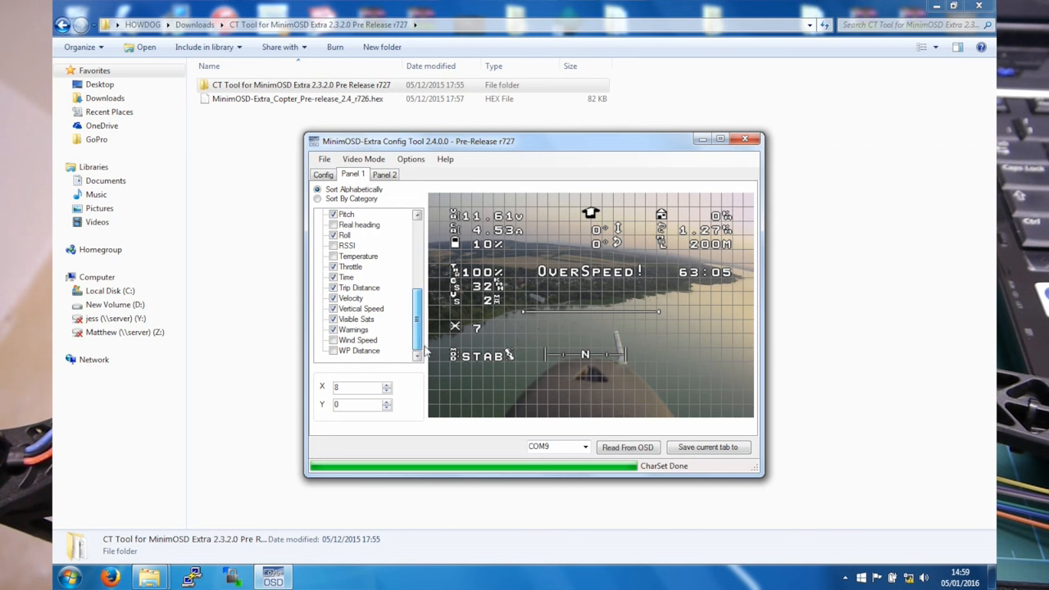
pyautogui.scroll(3)
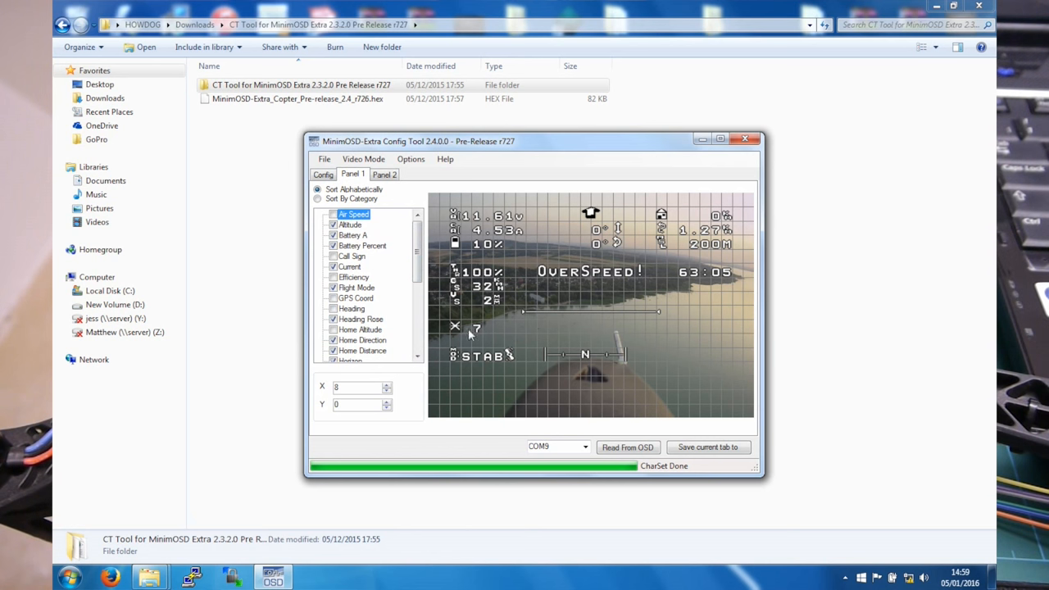
pyautogui.moveTo(670, 269)
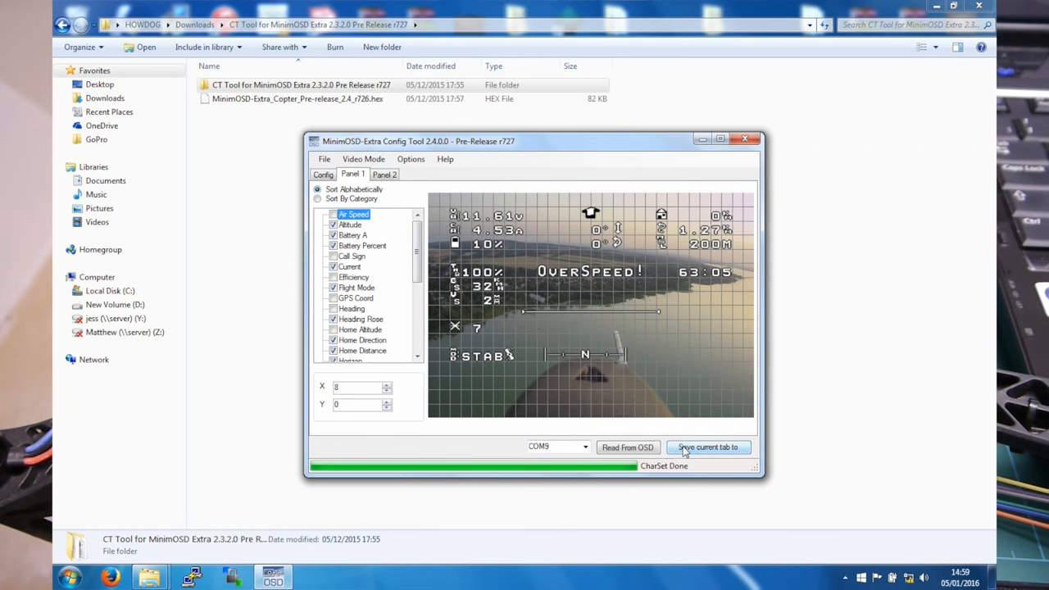
pyautogui.click(706, 447)
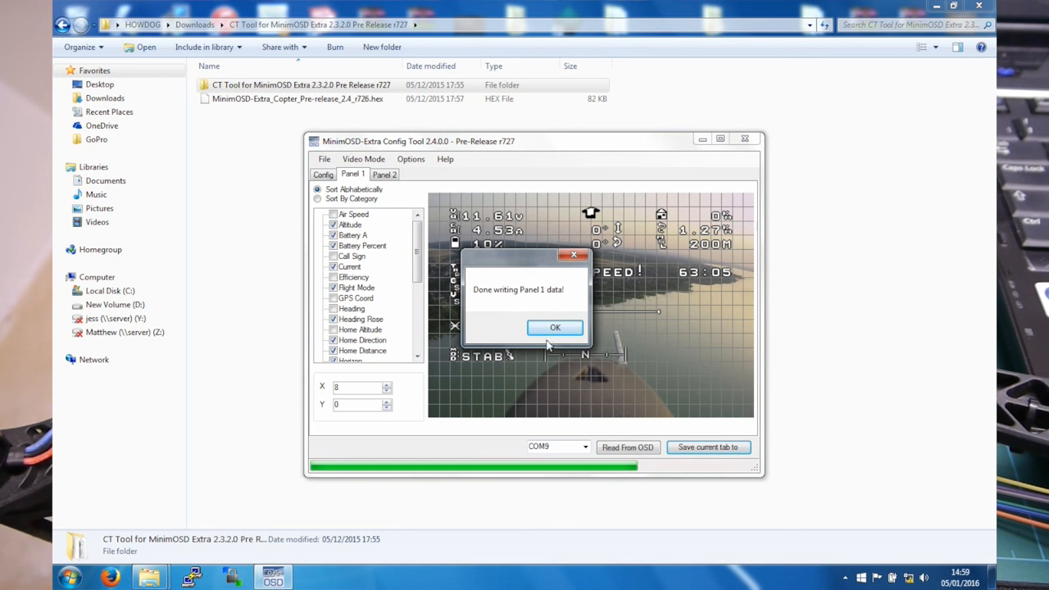
# Dismiss the Panel 1 confirmation, save Panel 2 to the OSD, and dismiss its confirmation.
pyautogui.click(554, 327)
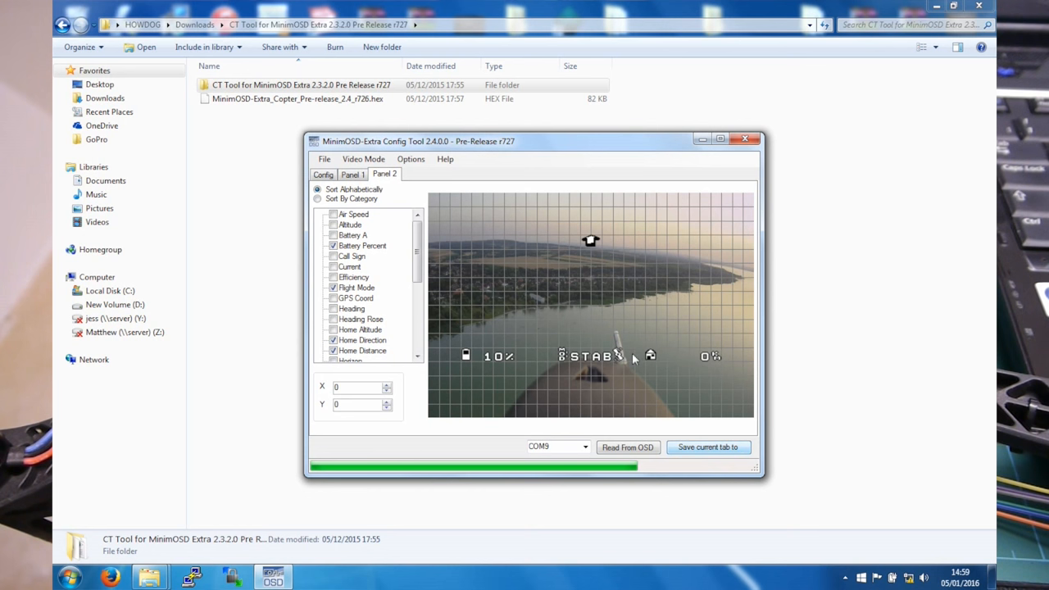
pyautogui.click(707, 446)
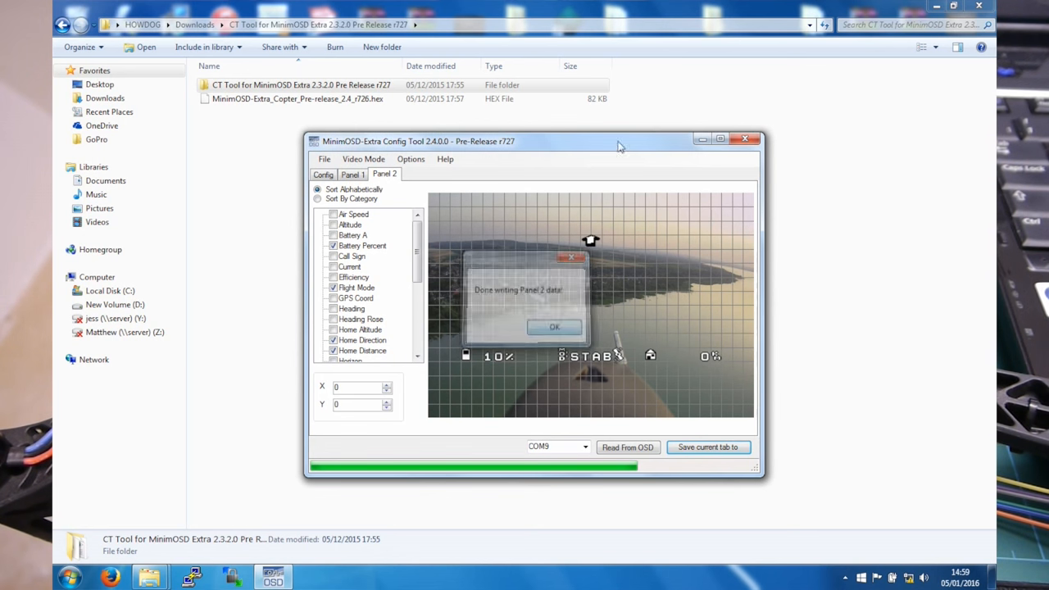
pyautogui.click(554, 327)
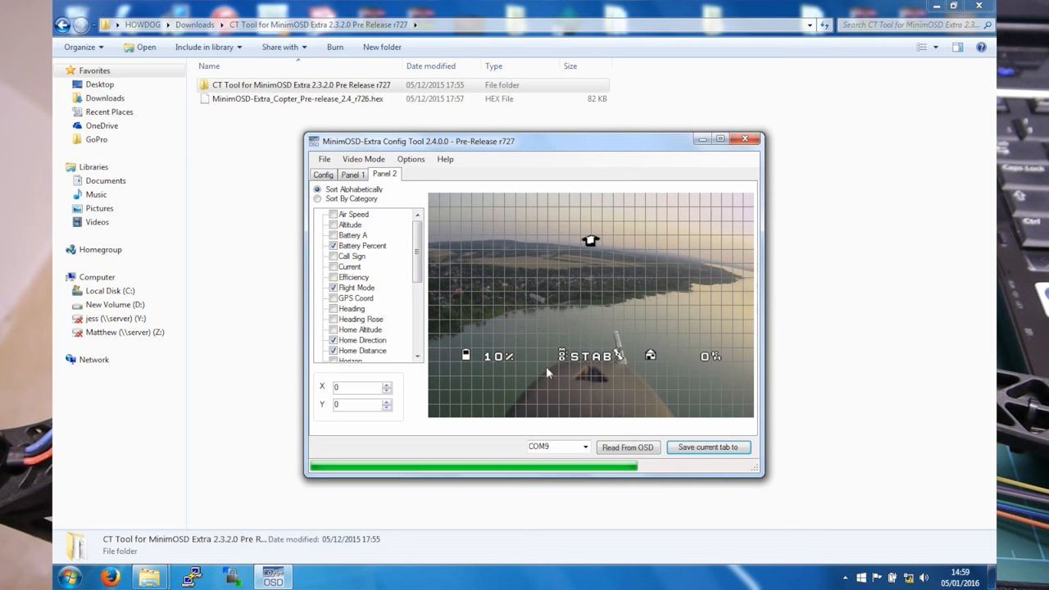
pyautogui.moveTo(560, 376)
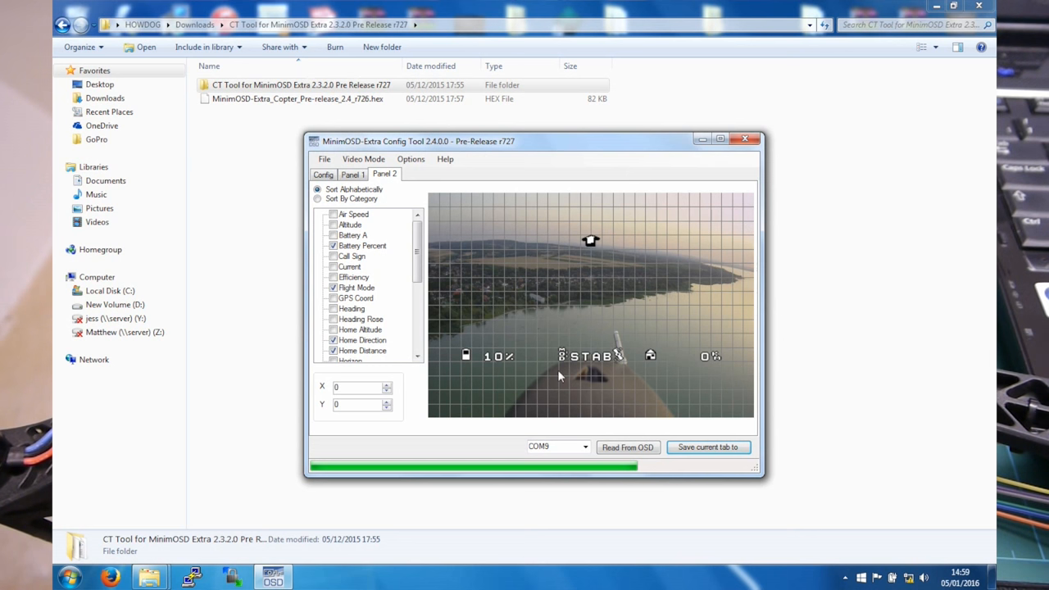
pyautogui.moveTo(680, 367)
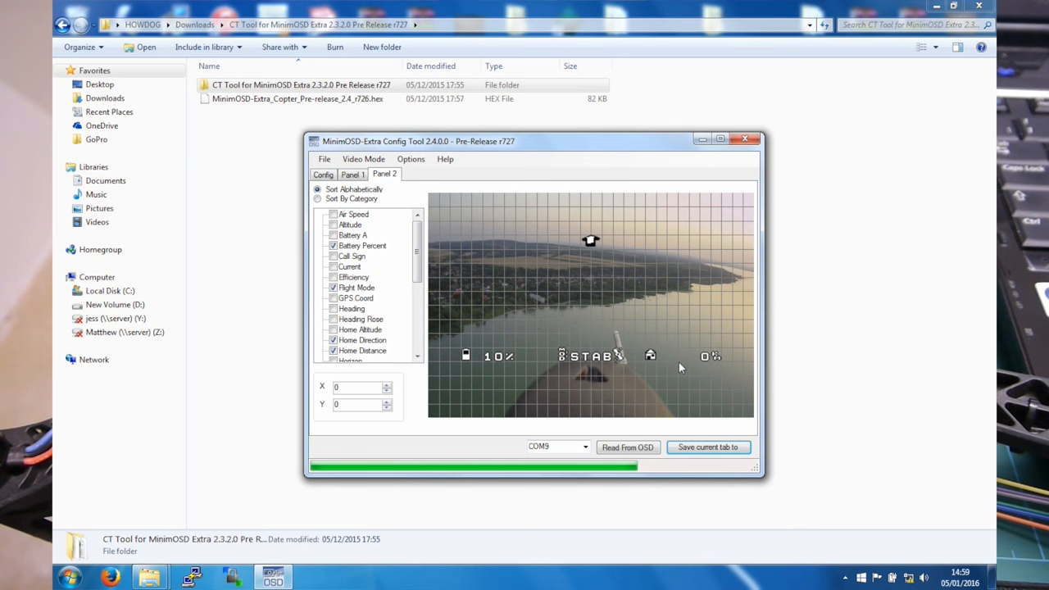
pyautogui.moveTo(303, 208)
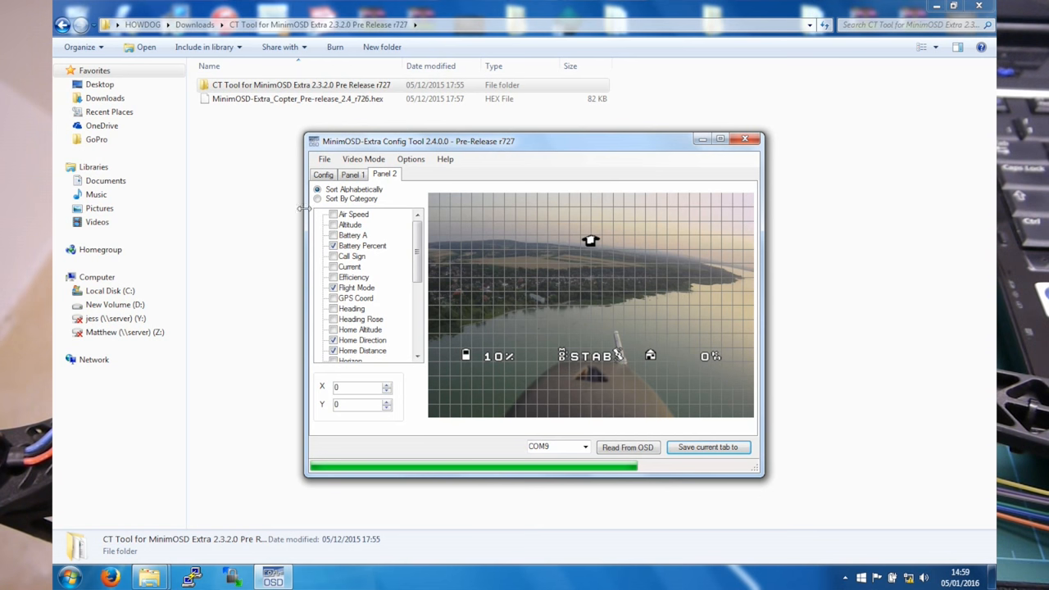
# Review the Config settings, then return to the Panel 1 layout preview.
pyautogui.click(322, 175)
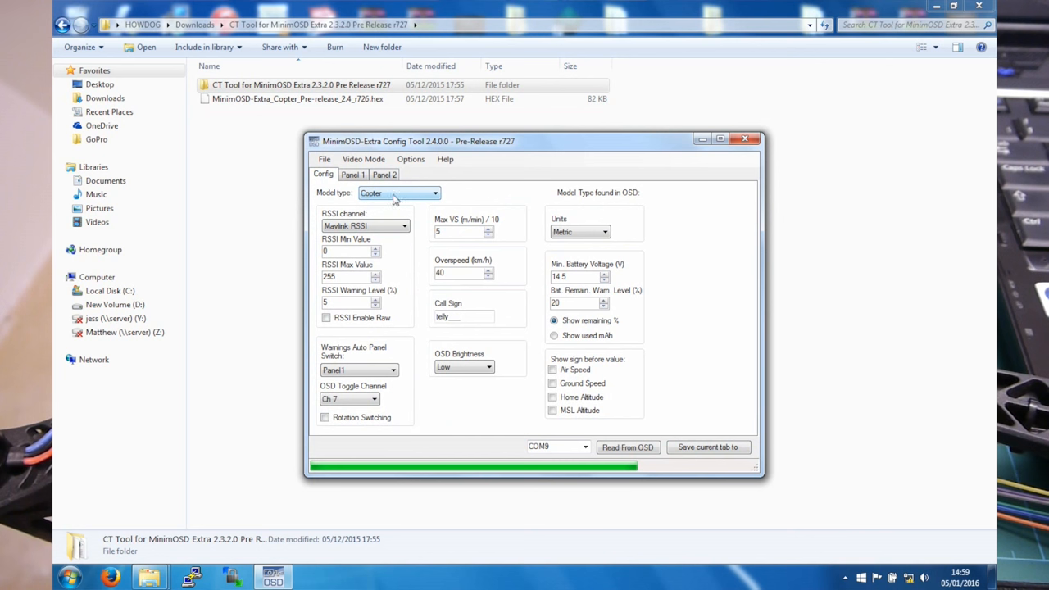
pyautogui.moveTo(389, 197)
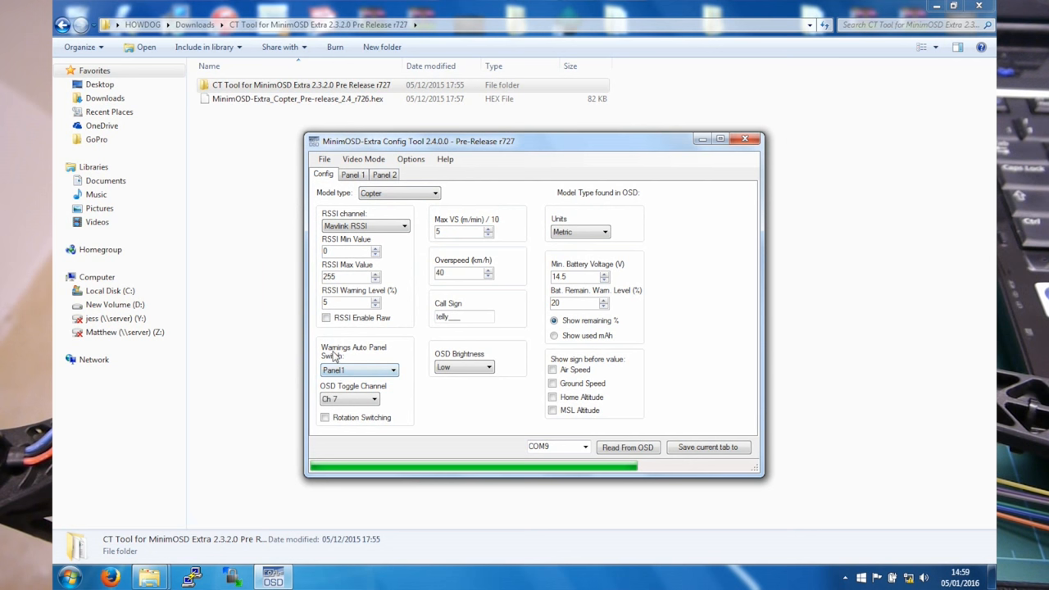
pyautogui.moveTo(369, 364)
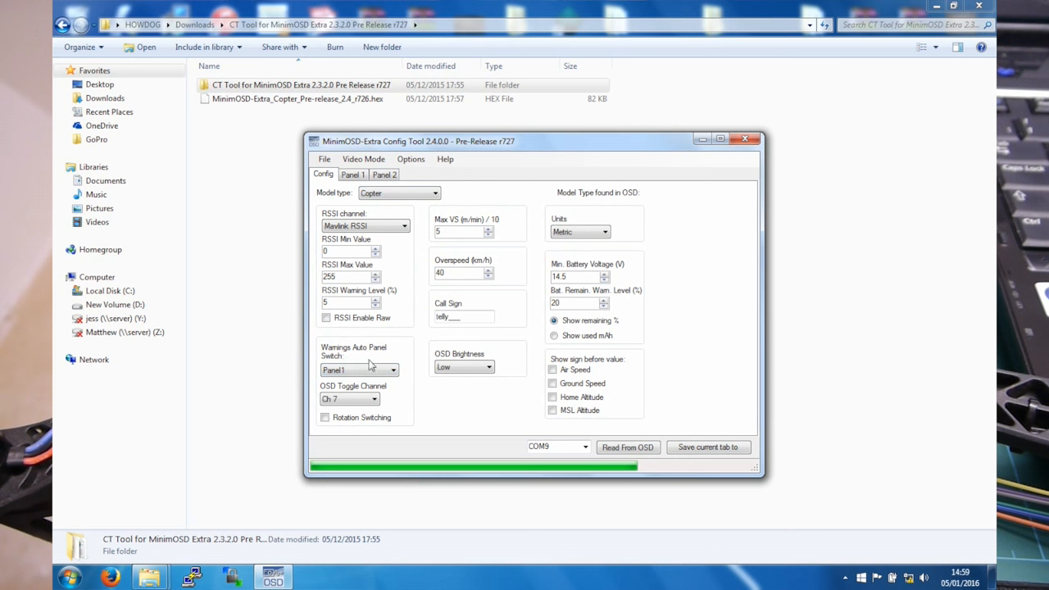
pyautogui.moveTo(344, 365)
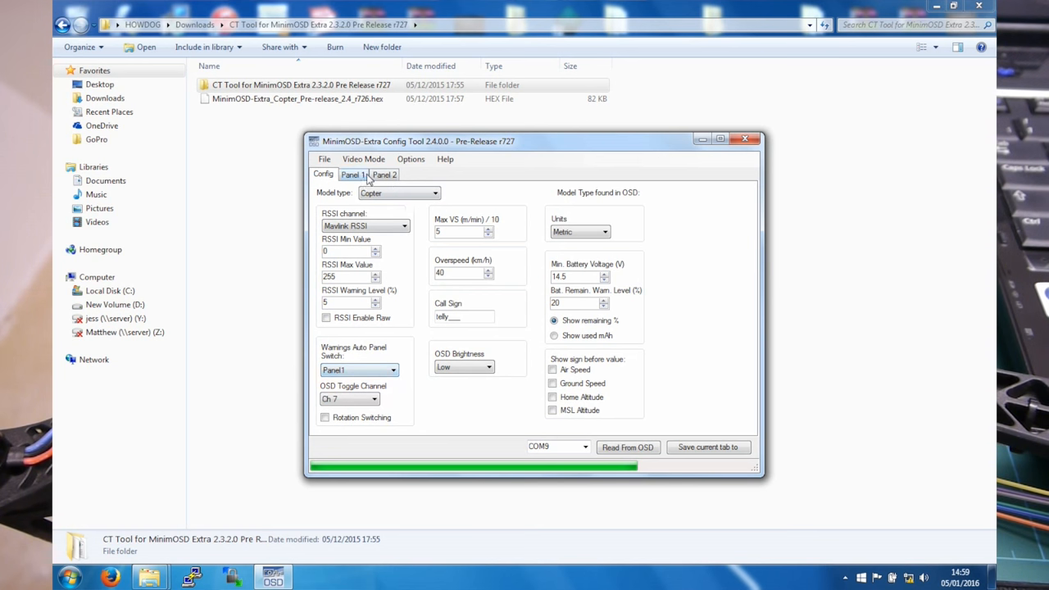
pyautogui.click(352, 173)
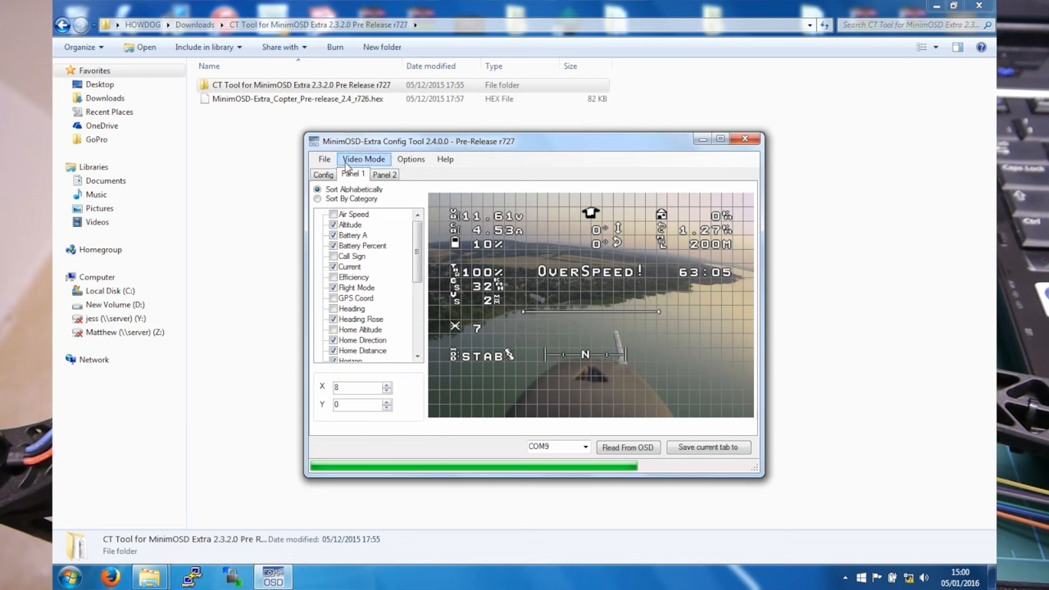
pyautogui.moveTo(424, 255)
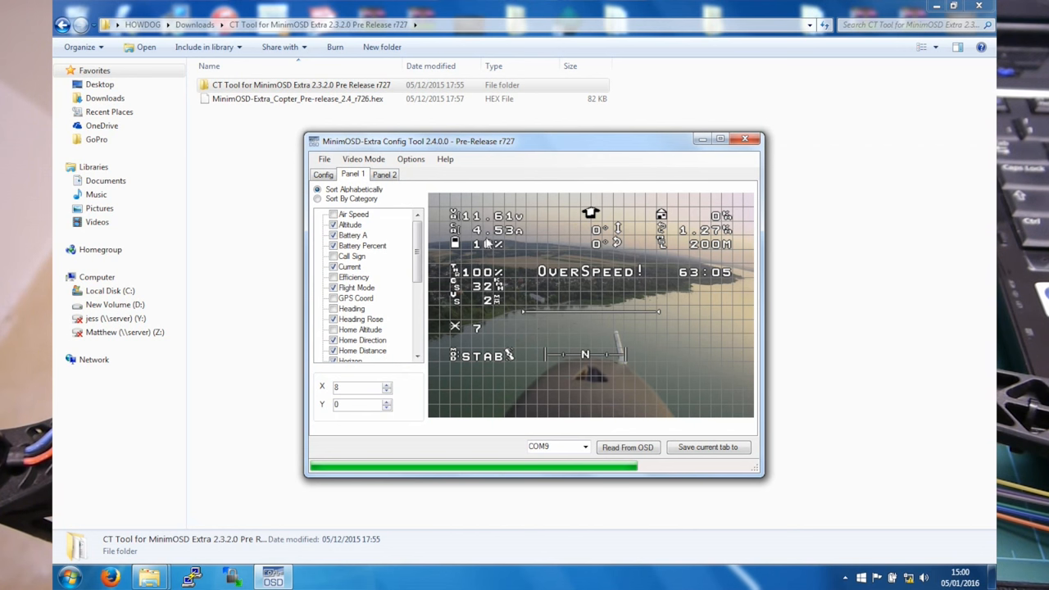
# Show the Config settings: Copter model, Mavlink RSSI, metric units, 14.5 V minimum battery.
pyautogui.click(323, 174)
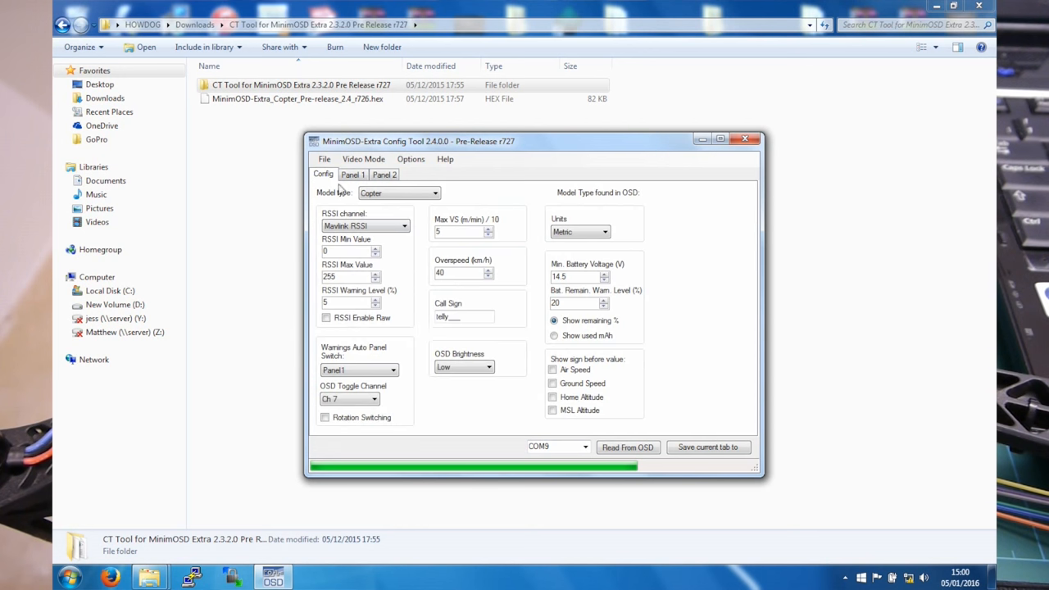
pyautogui.moveTo(342, 251)
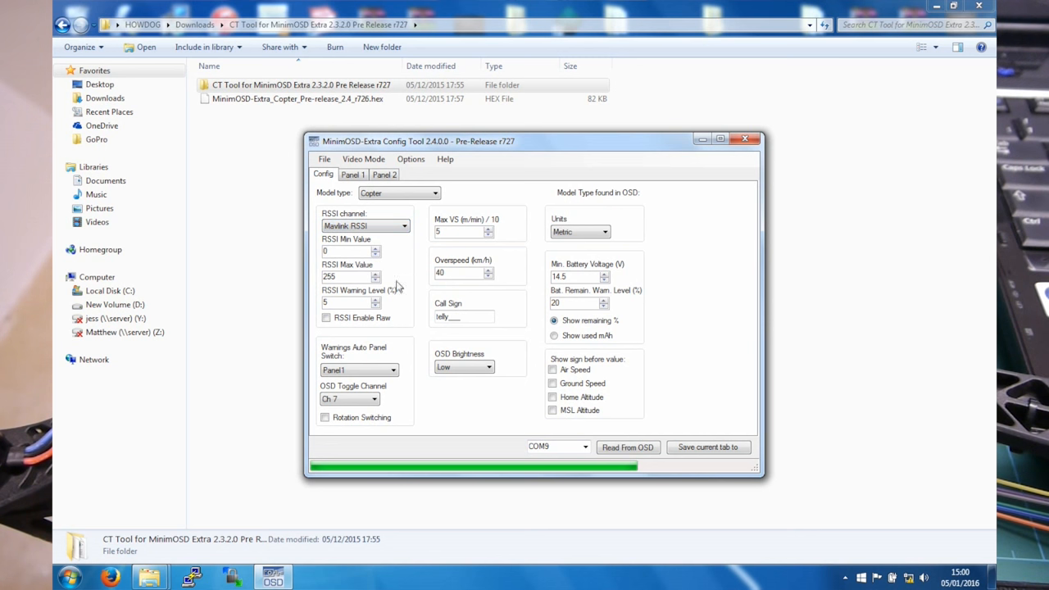
pyautogui.moveTo(402, 295)
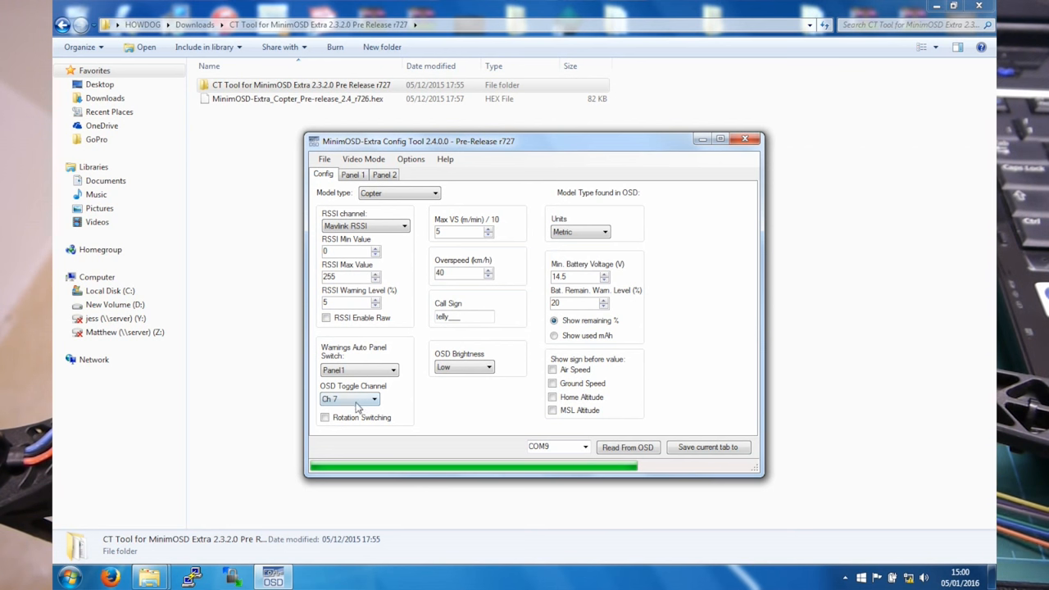
pyautogui.moveTo(353, 394)
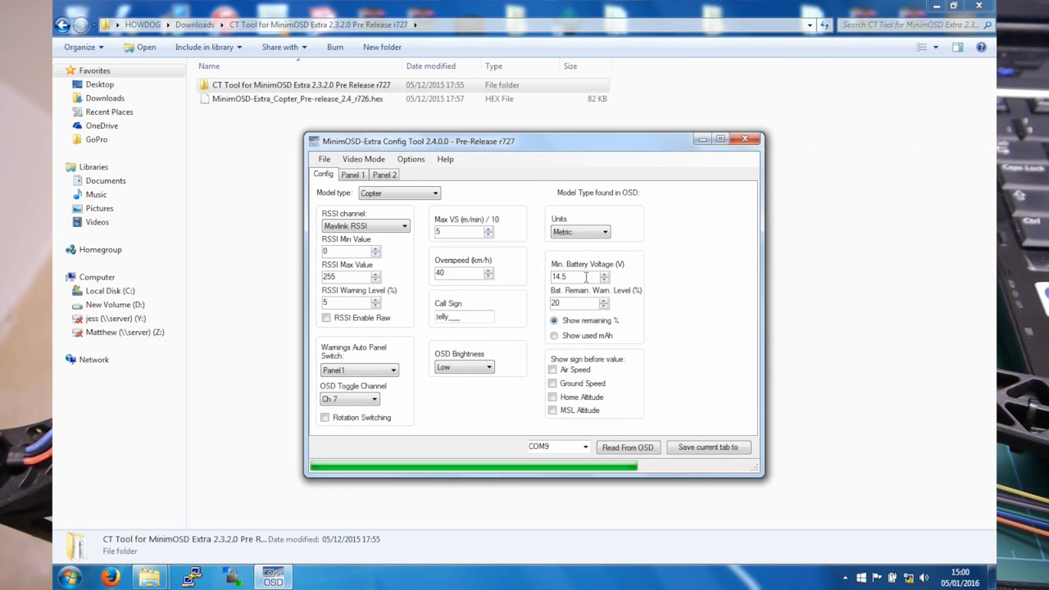
pyautogui.moveTo(574, 350)
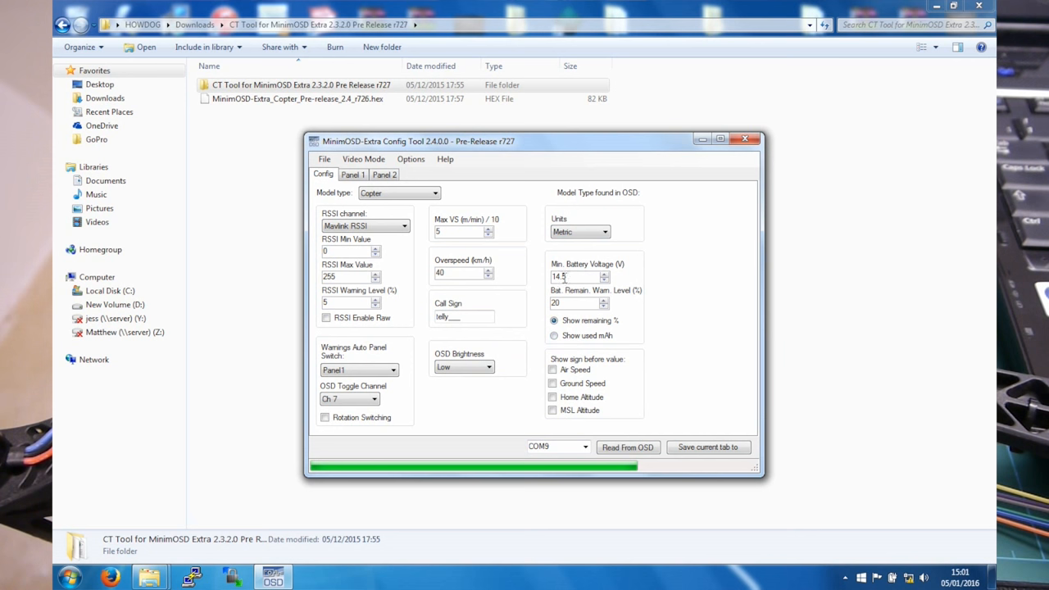
pyautogui.moveTo(581, 290)
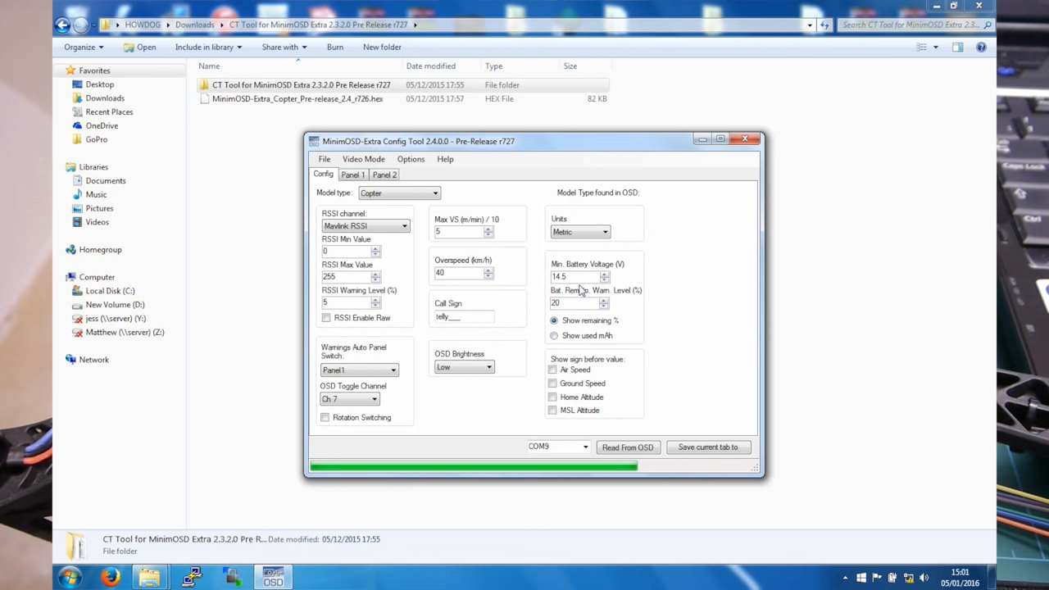
# Try 'Show used mAh', revert to 'Show remaining %', and write the settings to the OSD.
pyautogui.click(554, 335)
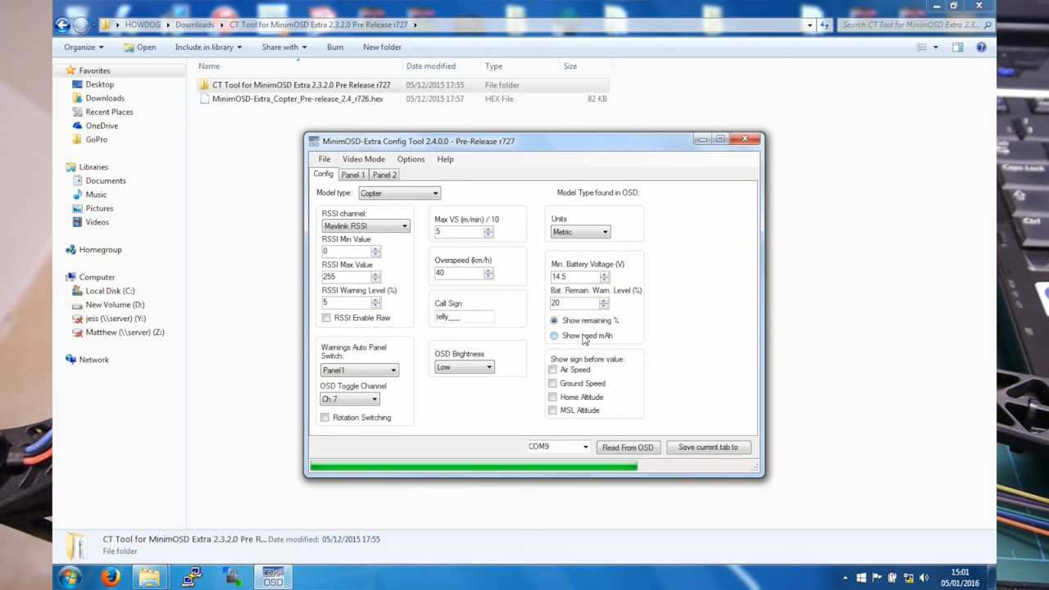
pyautogui.click(553, 335)
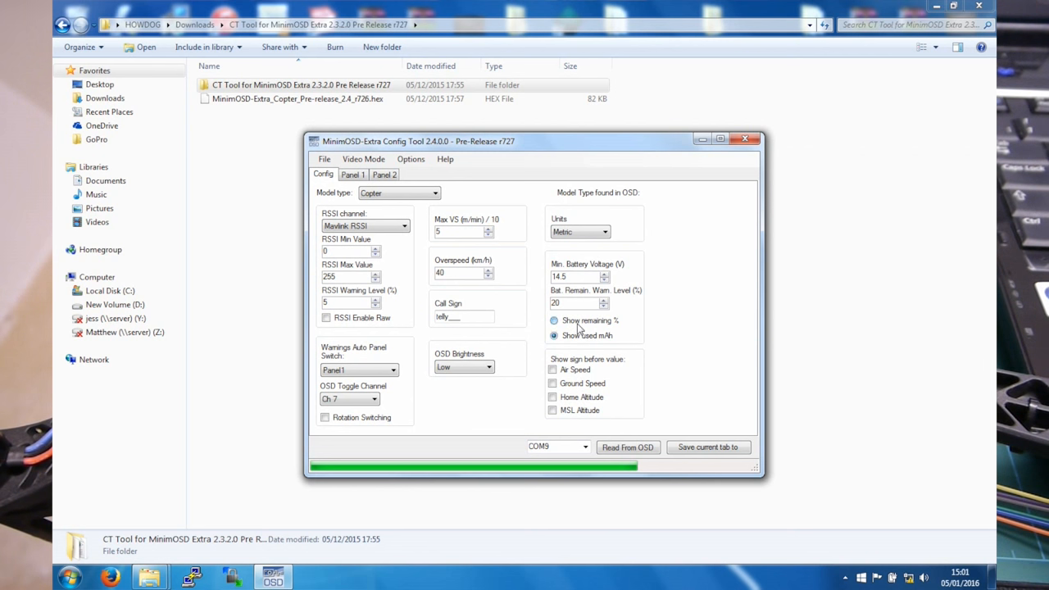
pyautogui.click(553, 321)
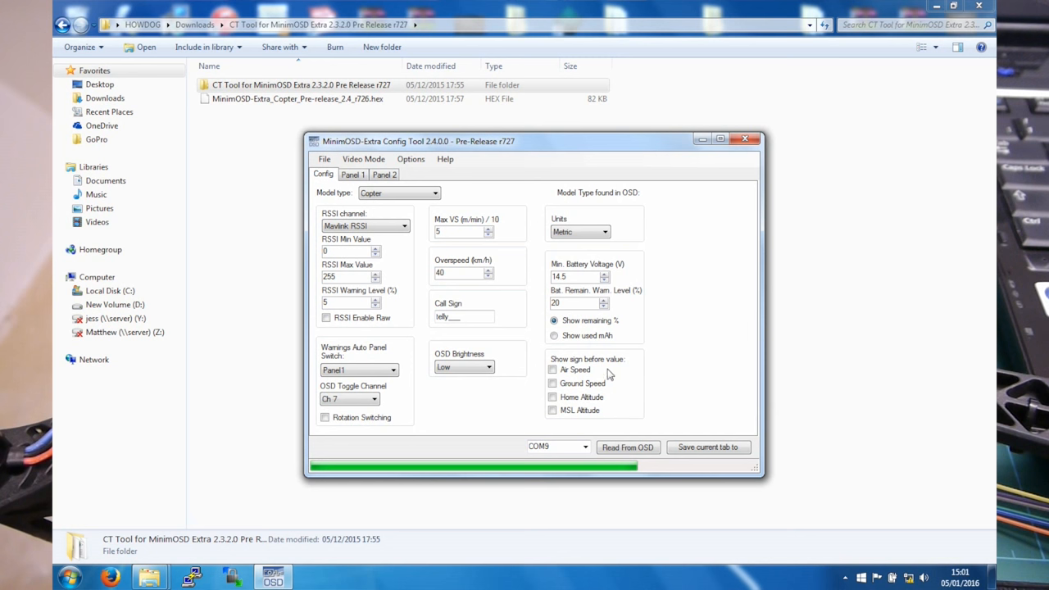
pyautogui.moveTo(638, 353)
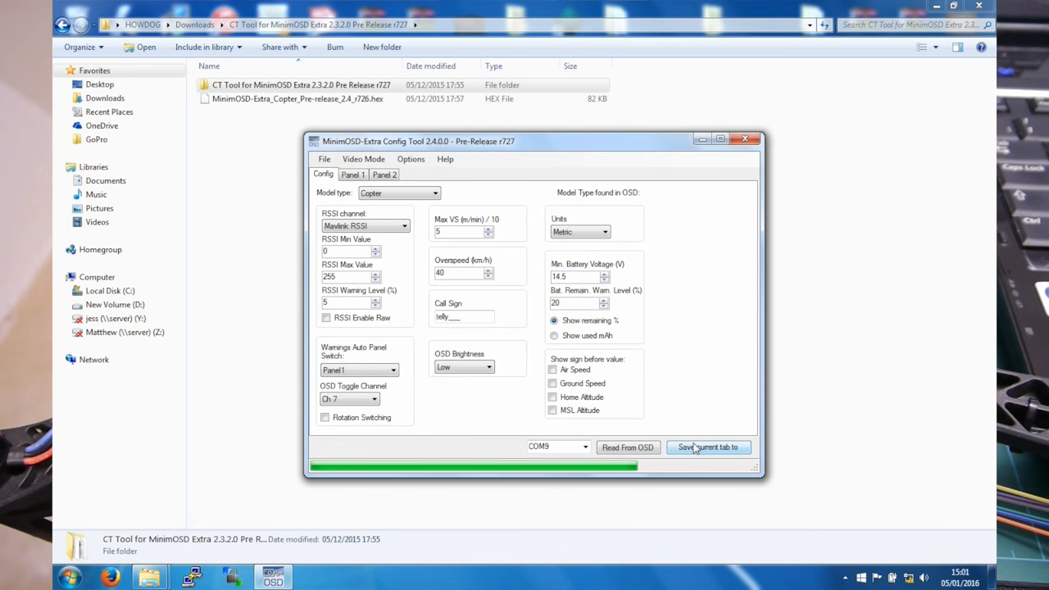
pyautogui.click(706, 446)
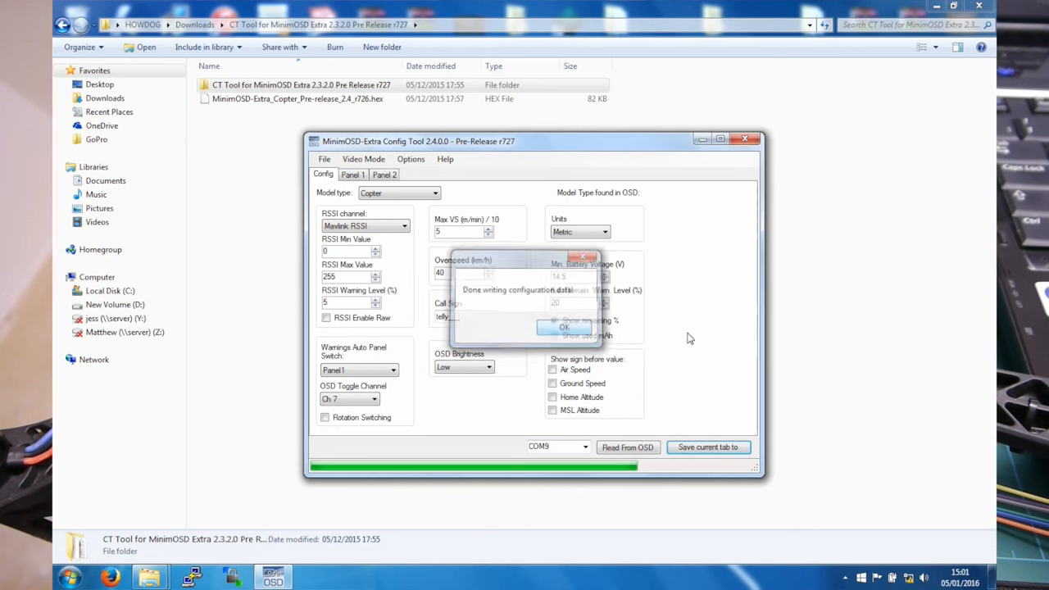
pyautogui.click(563, 327)
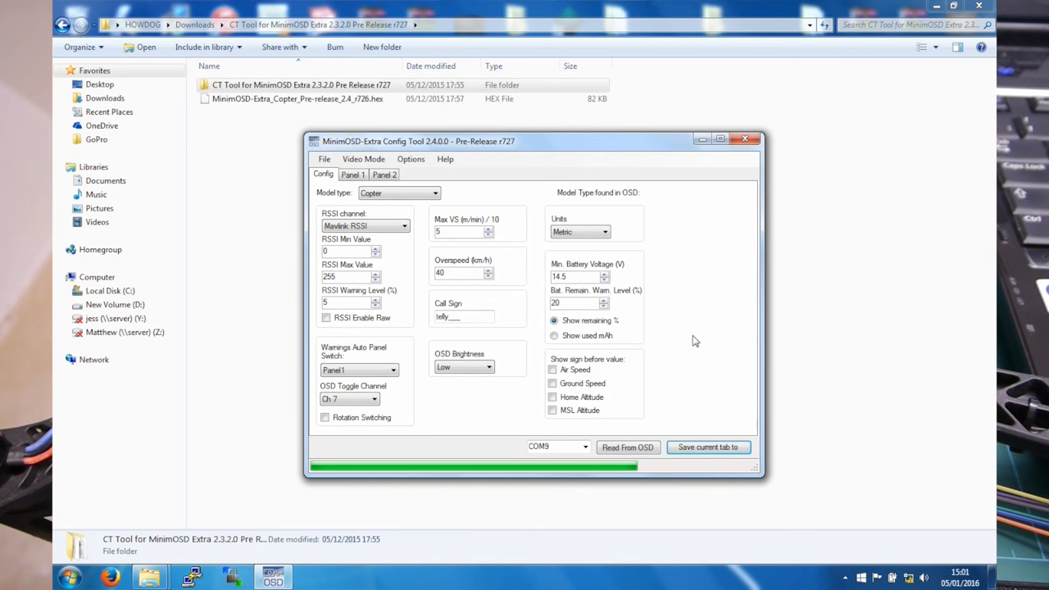